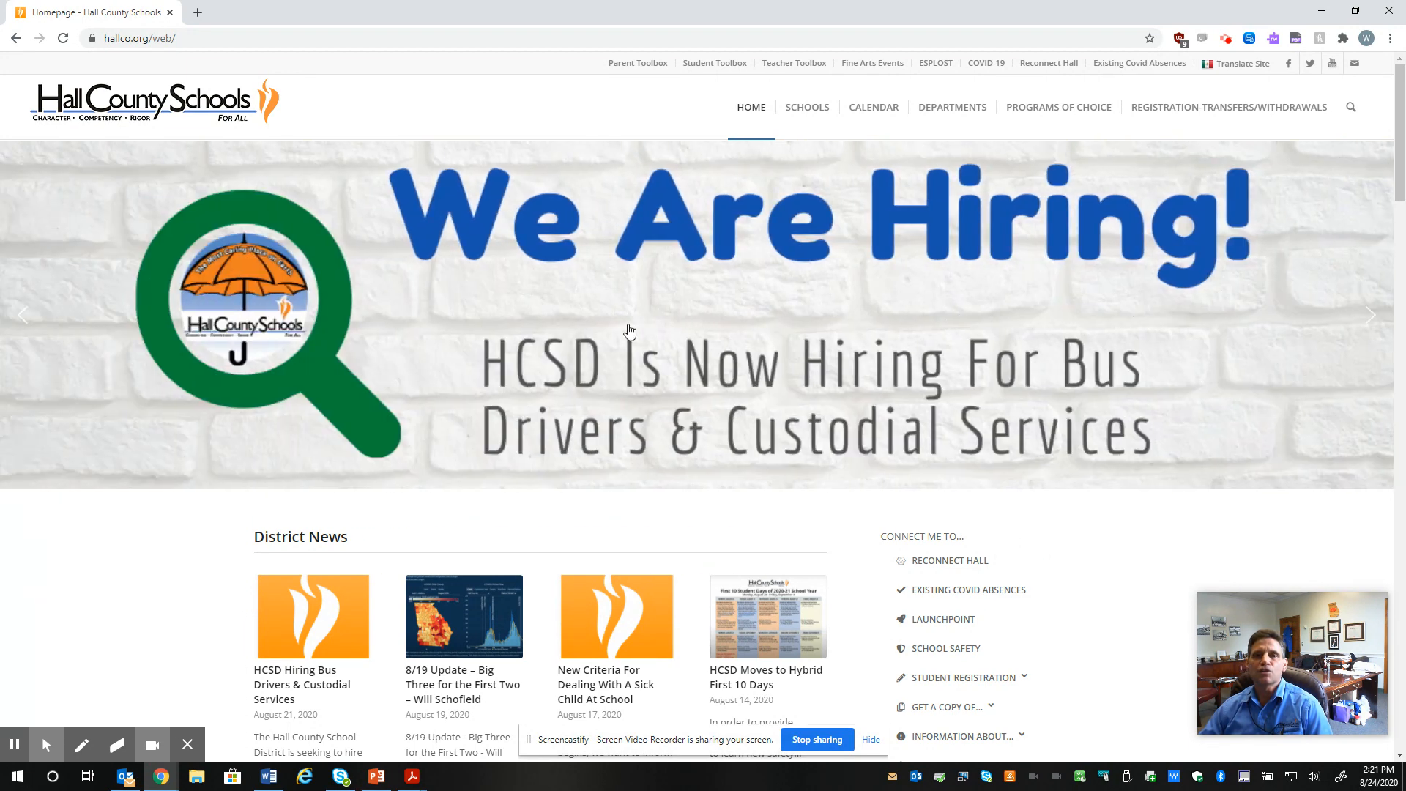
mouse_move(581, 348)
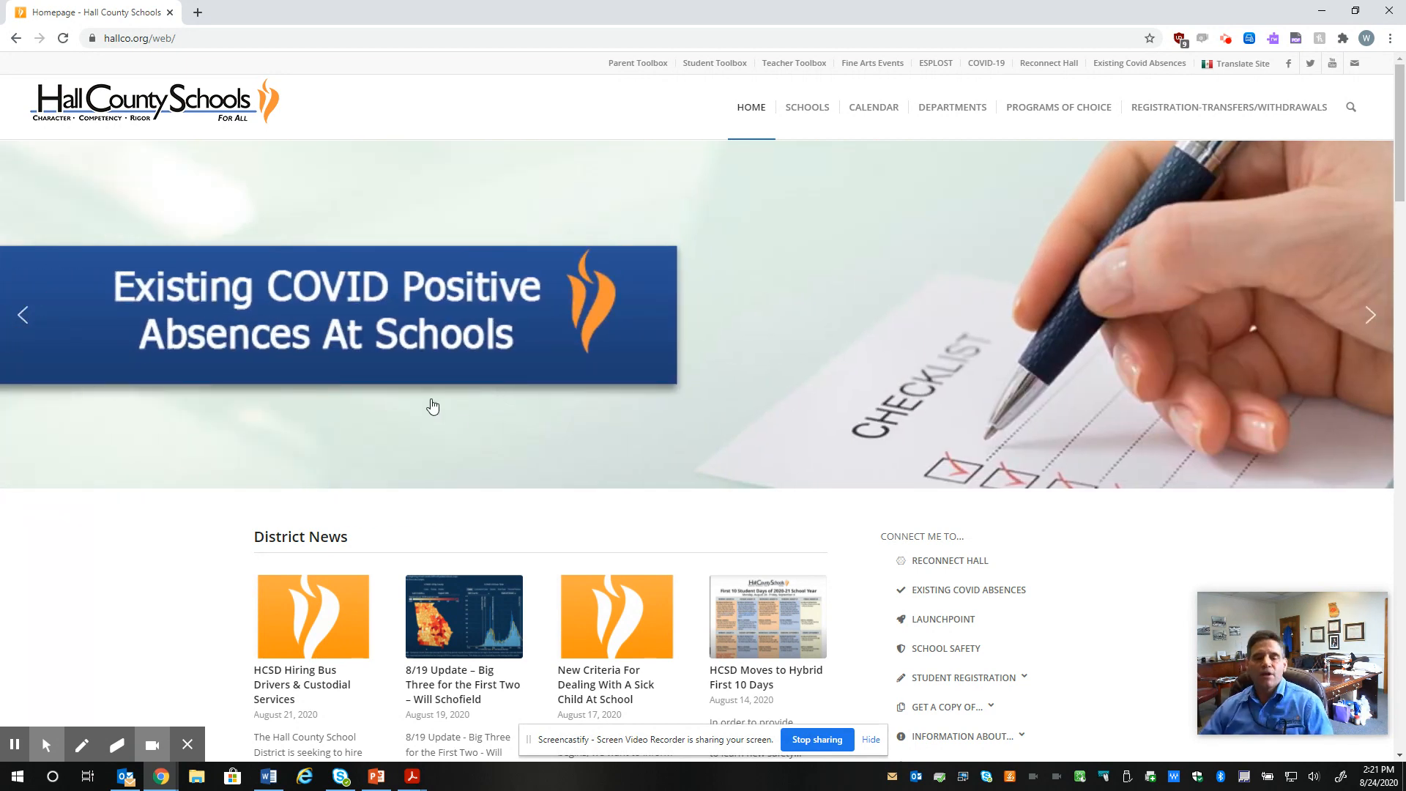
mouse_move(491, 363)
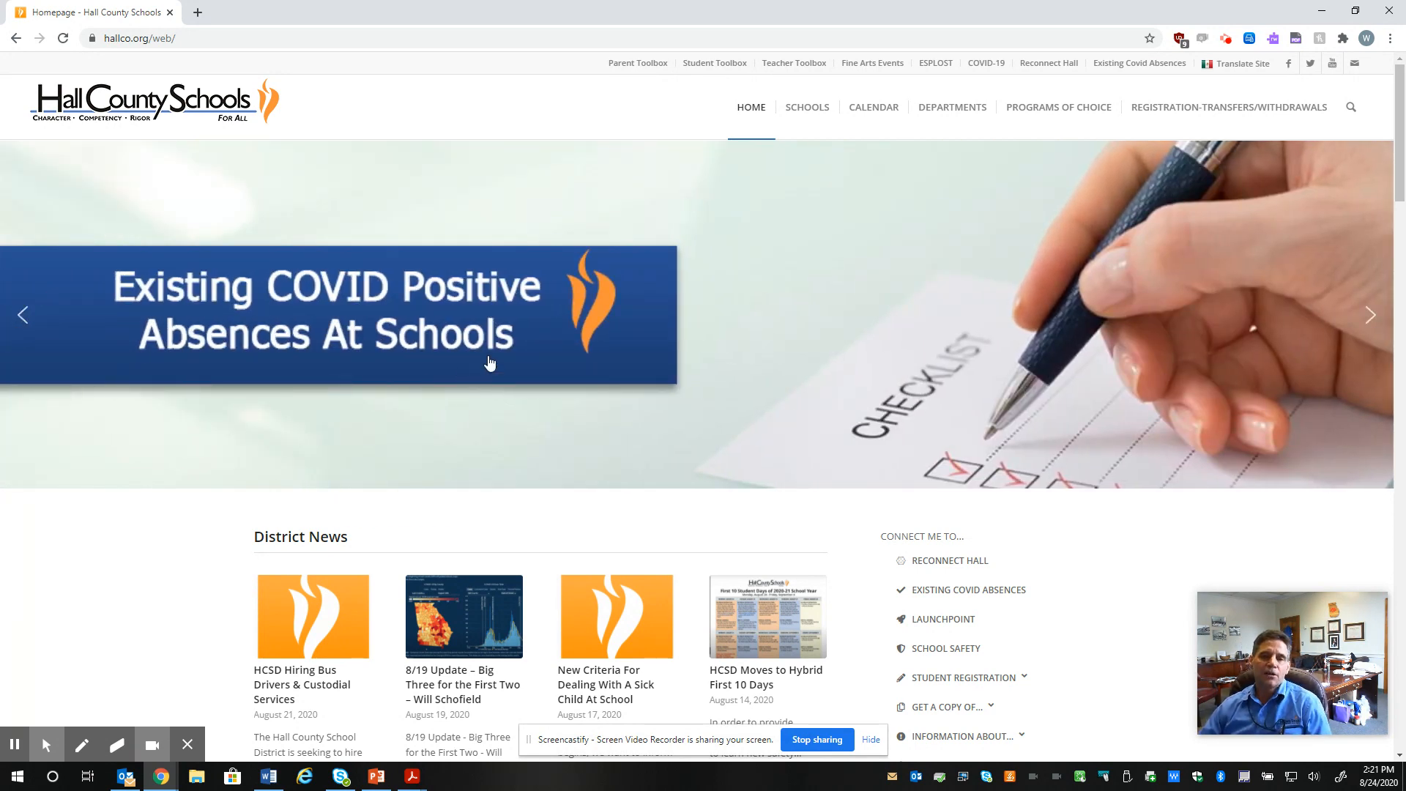
mouse_move(500, 337)
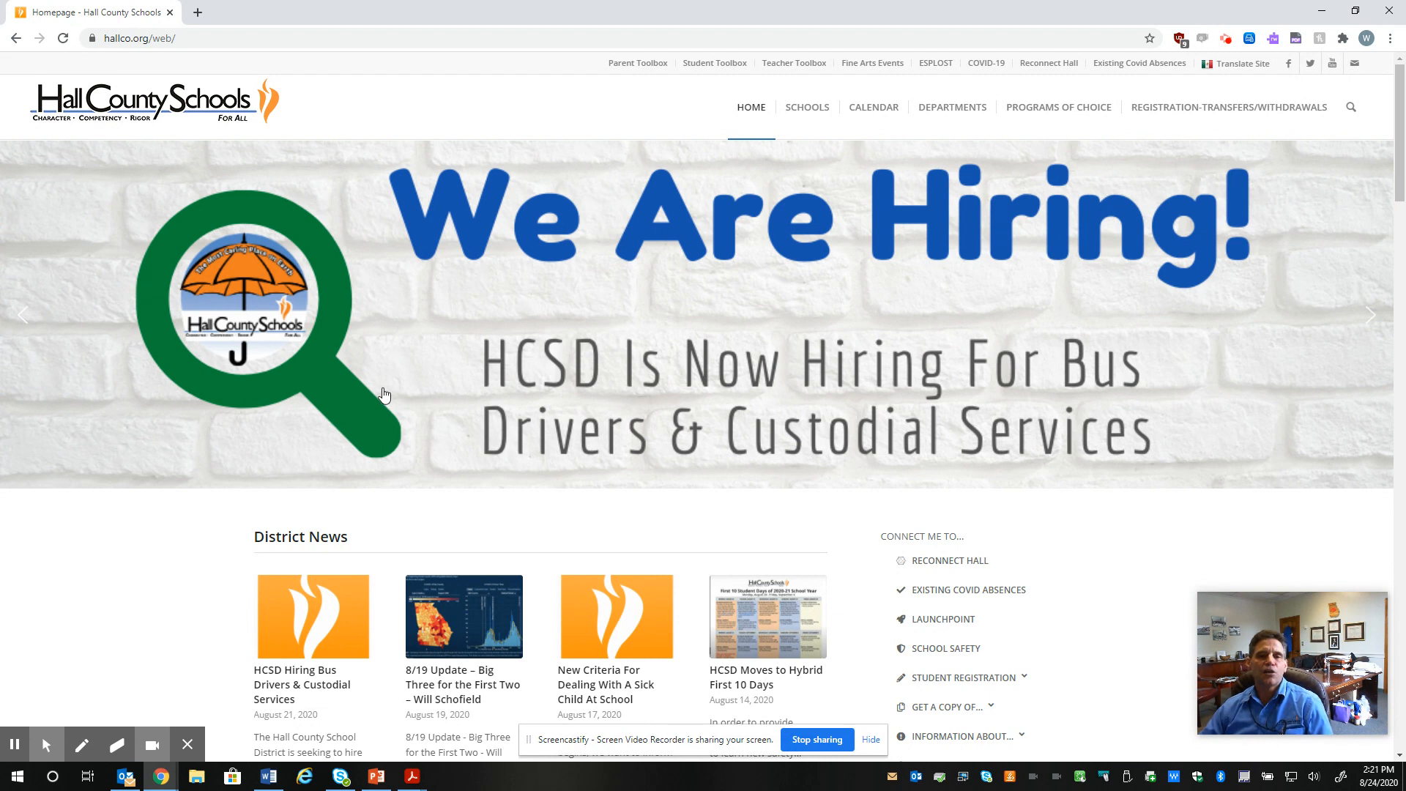
mouse_move(582, 407)
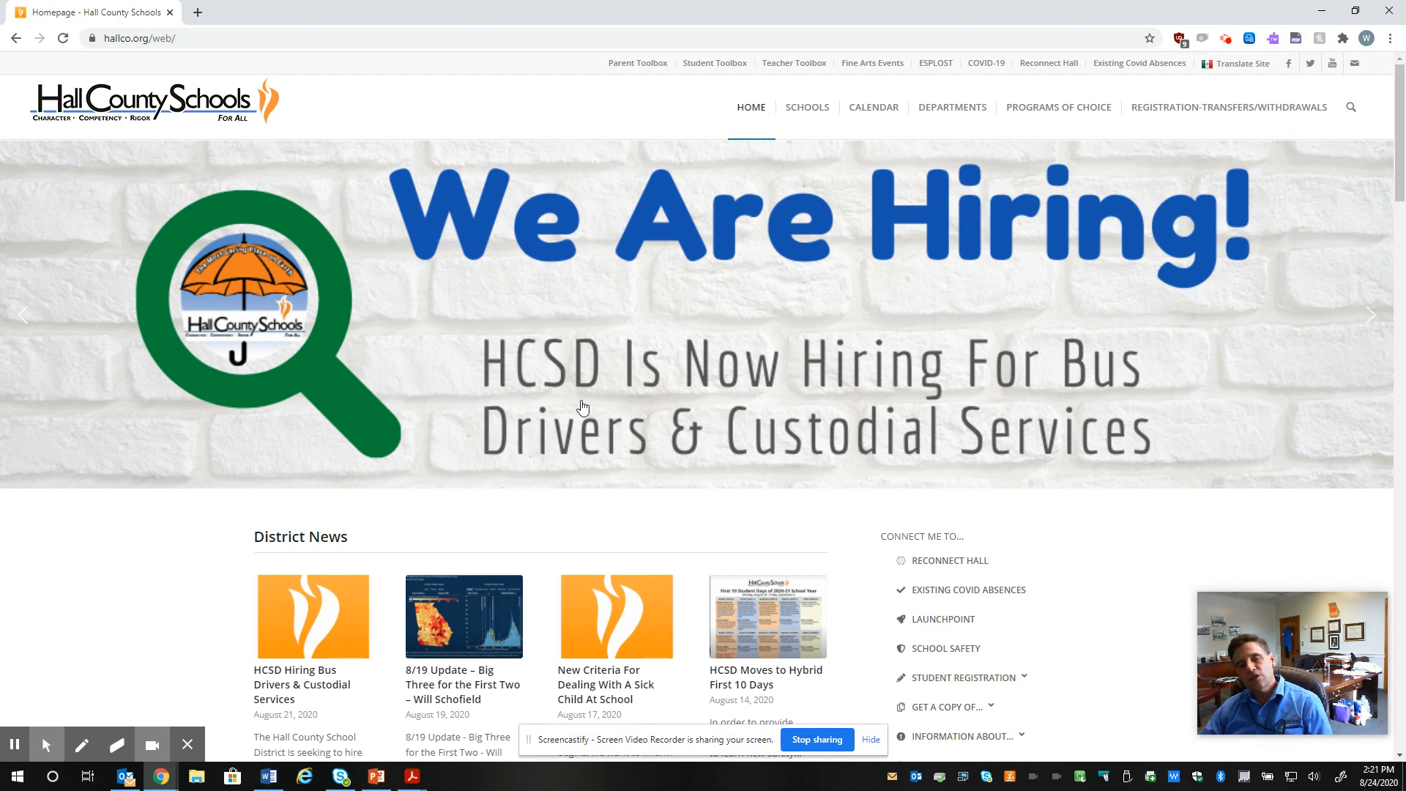
mouse_move(536, 404)
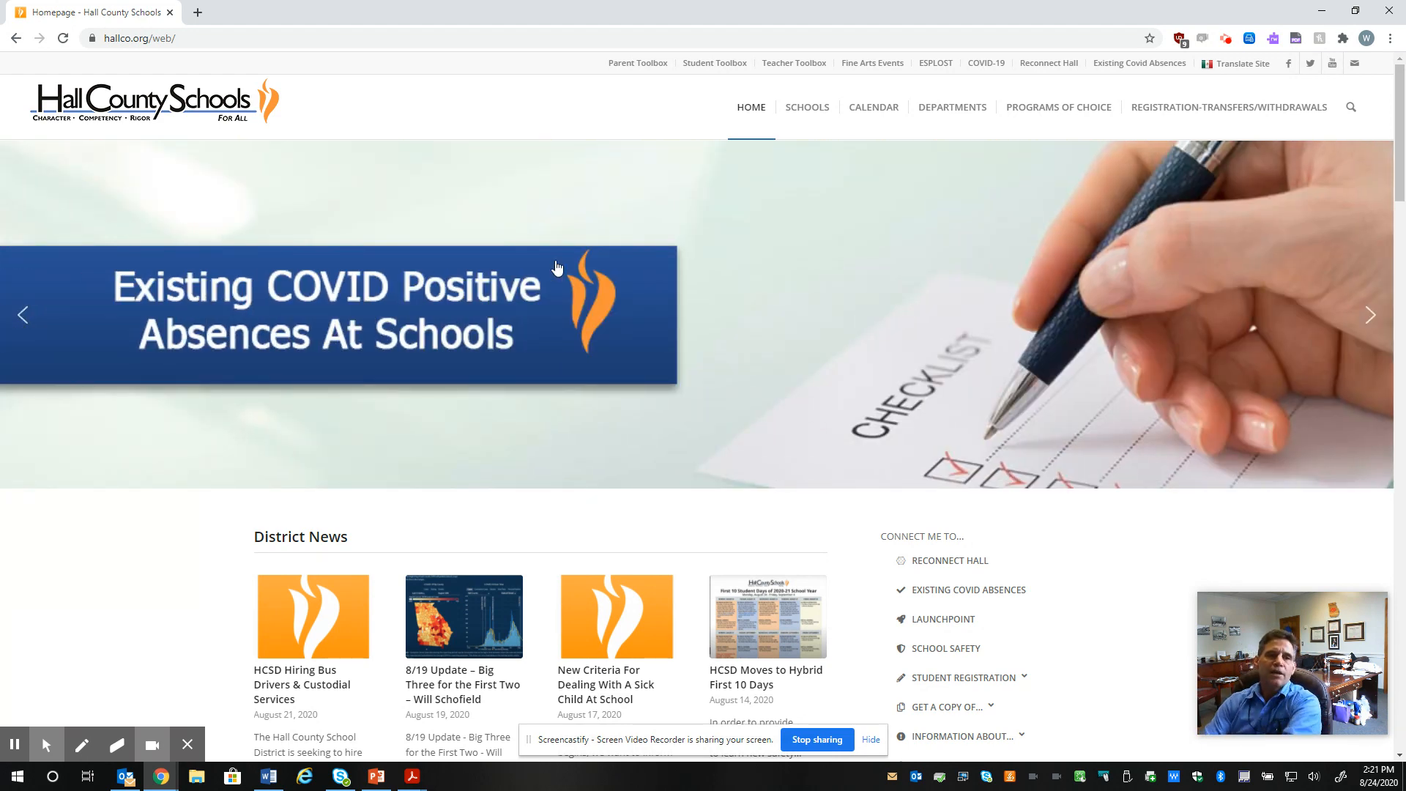
mouse_move(212, 384)
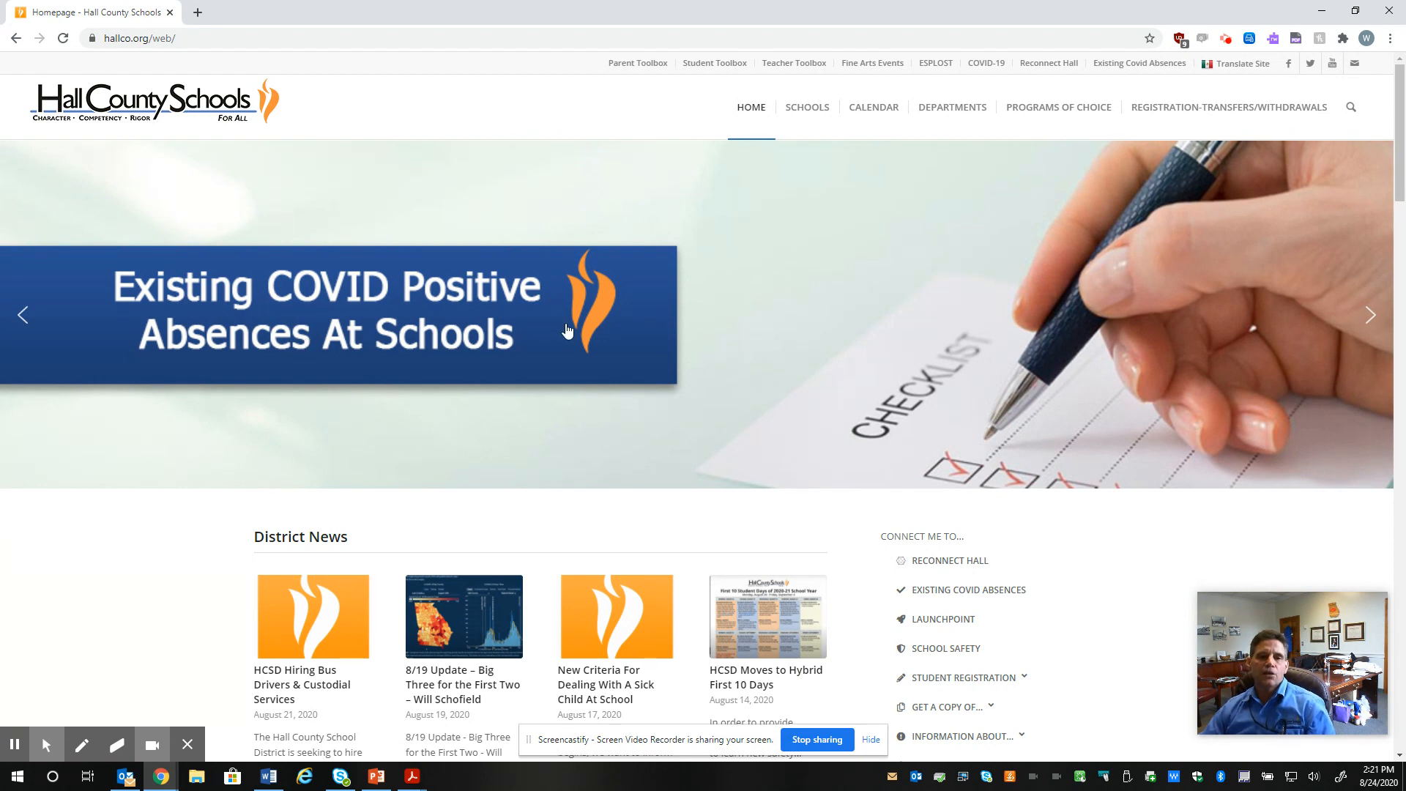
- Open the 'Existing COVID Positive Absences At Schools' banner page and scroll to its school-by-school absence spreadsheet
click(327, 312)
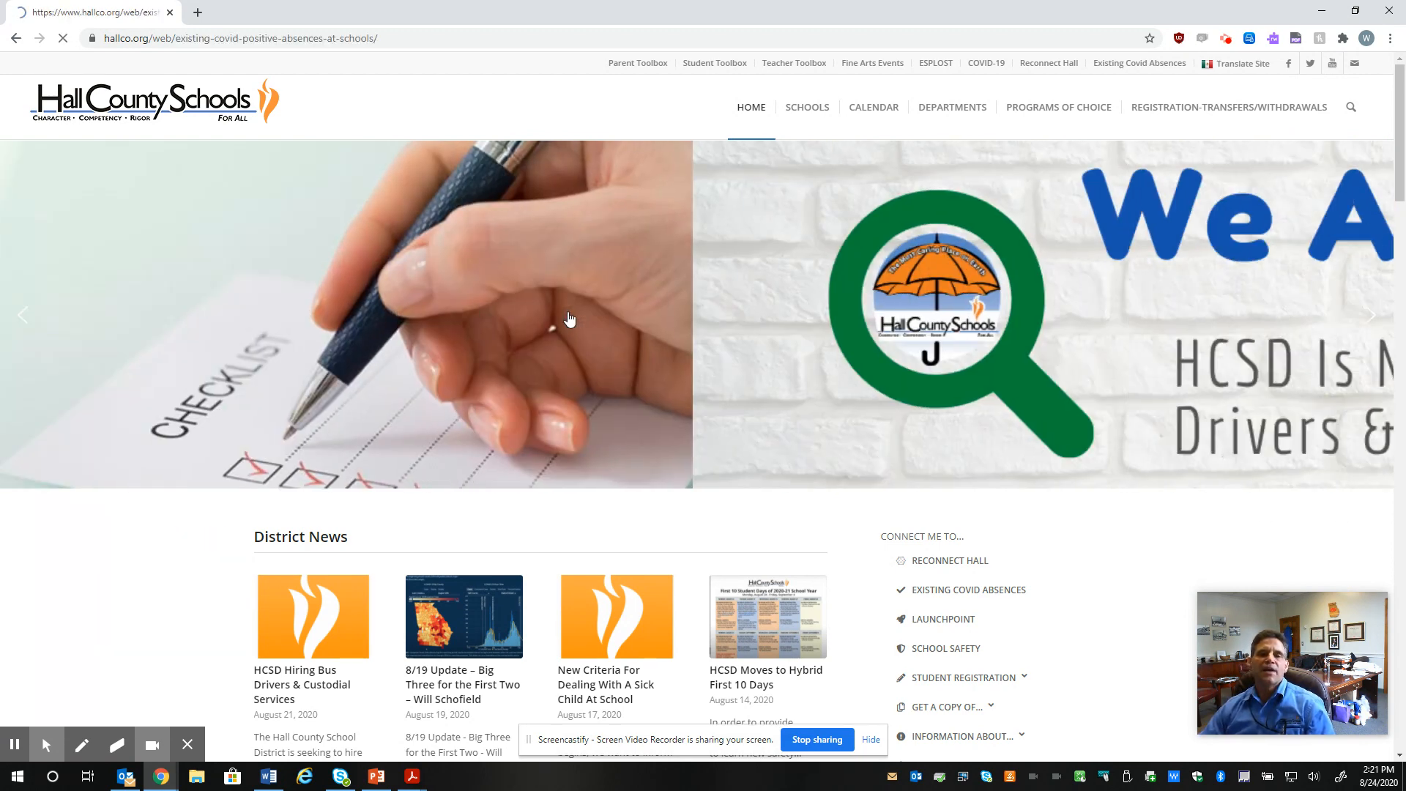
click(1139, 63)
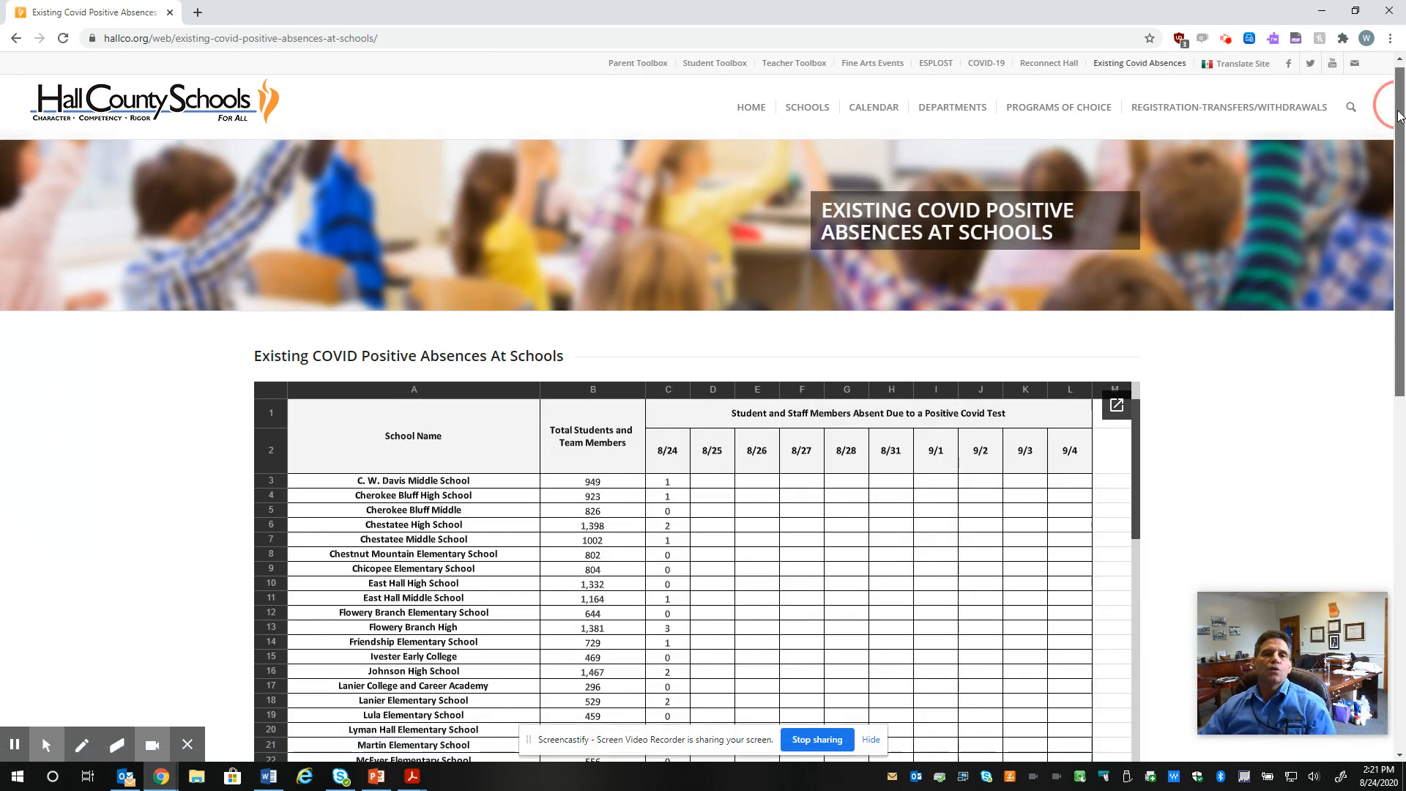
scroll(down, 3)
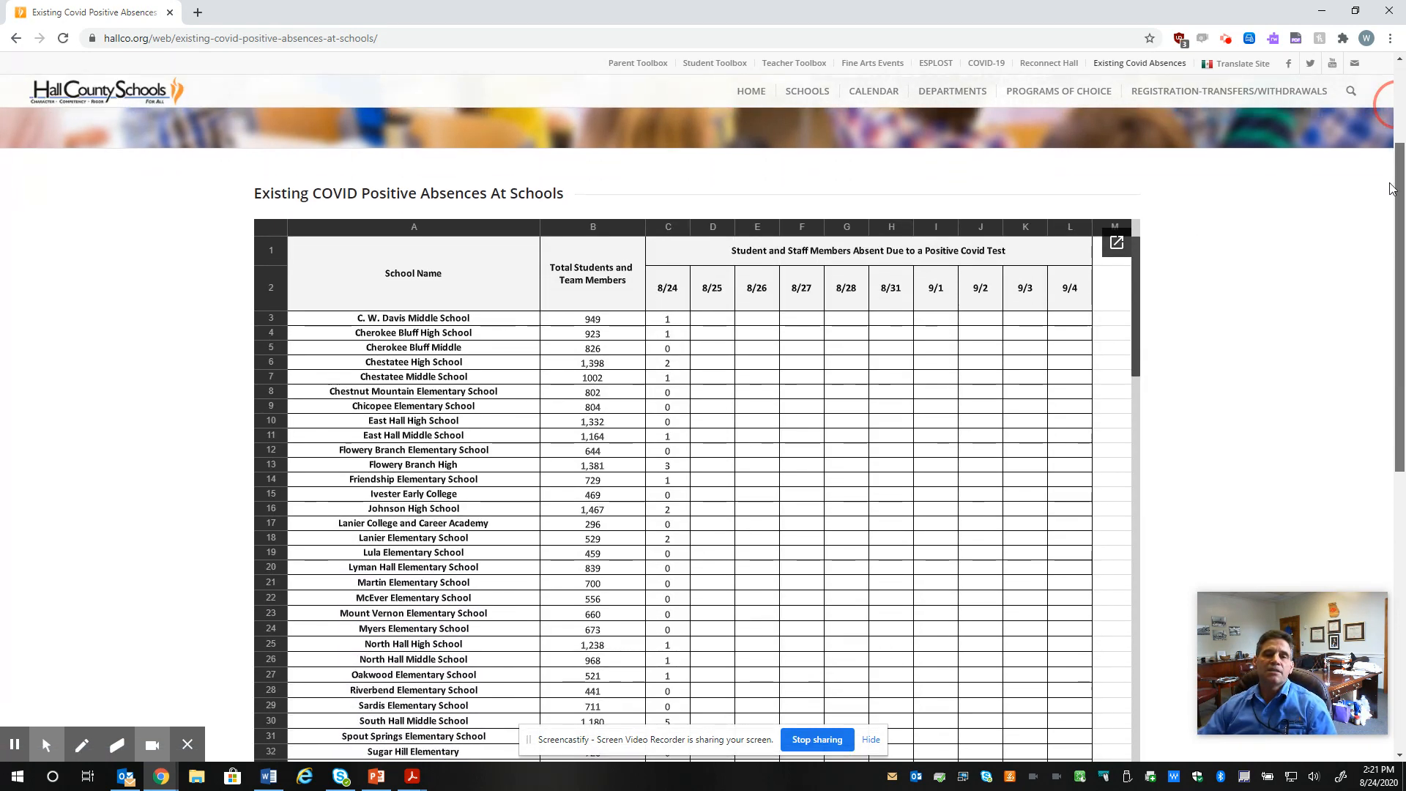
scroll(down, 3)
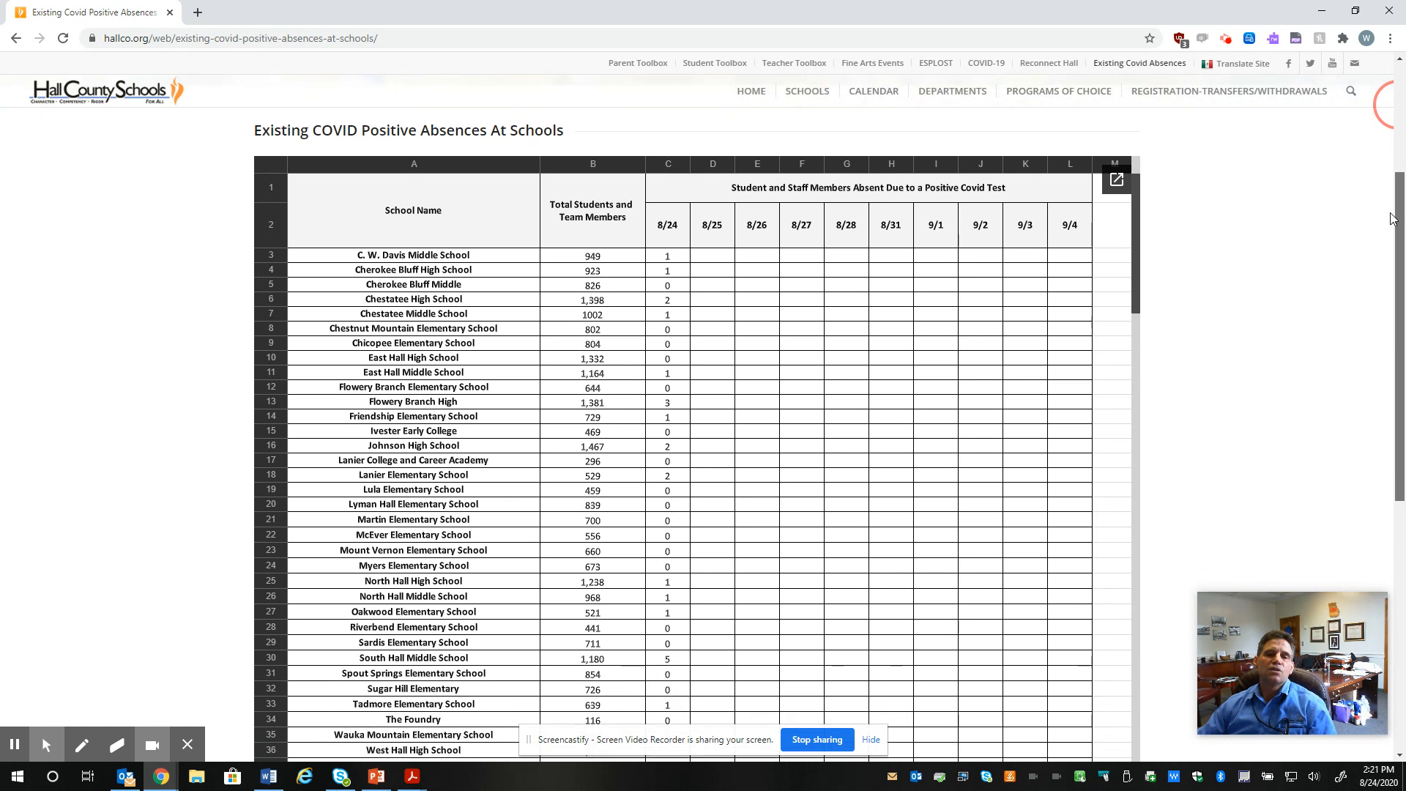
scroll(down, 3)
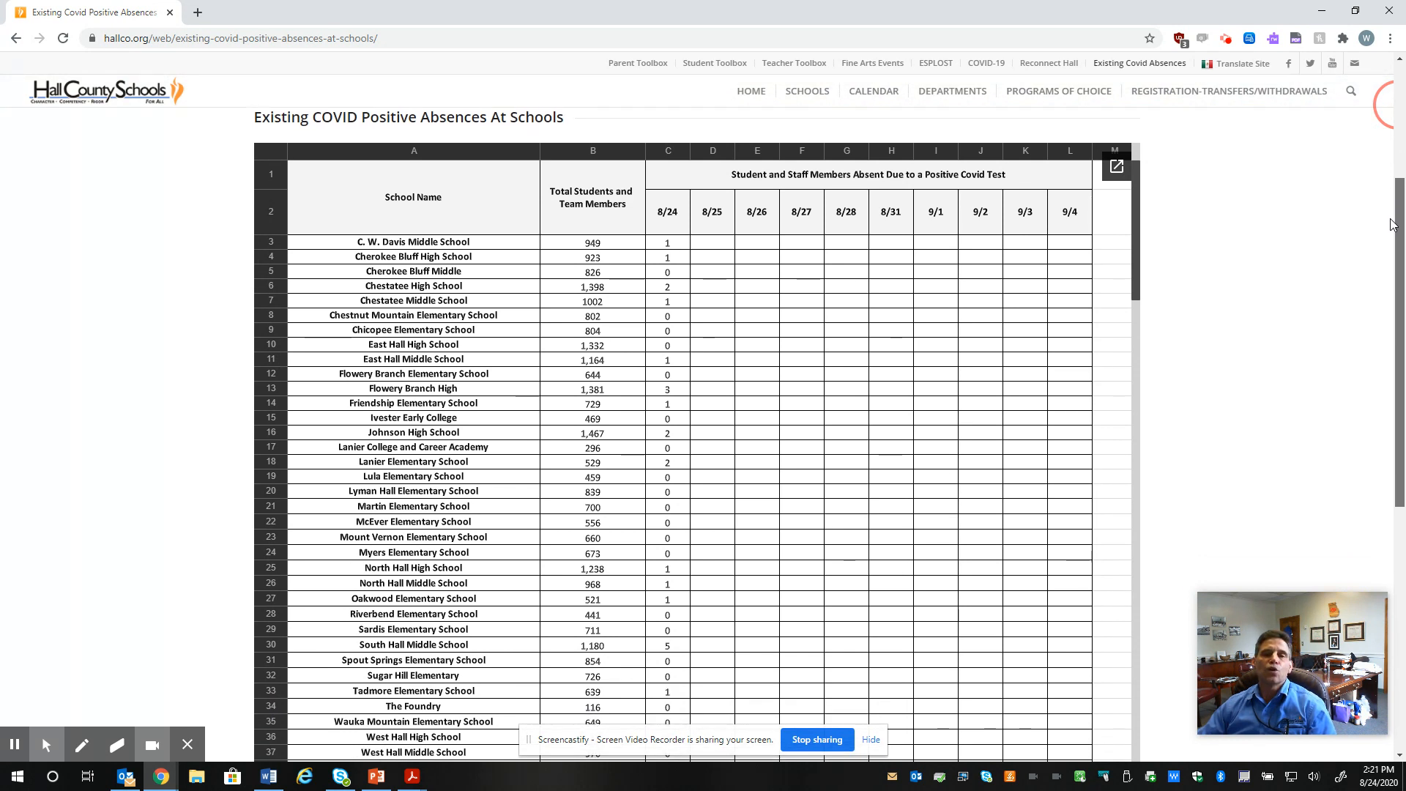
scroll(down, 3)
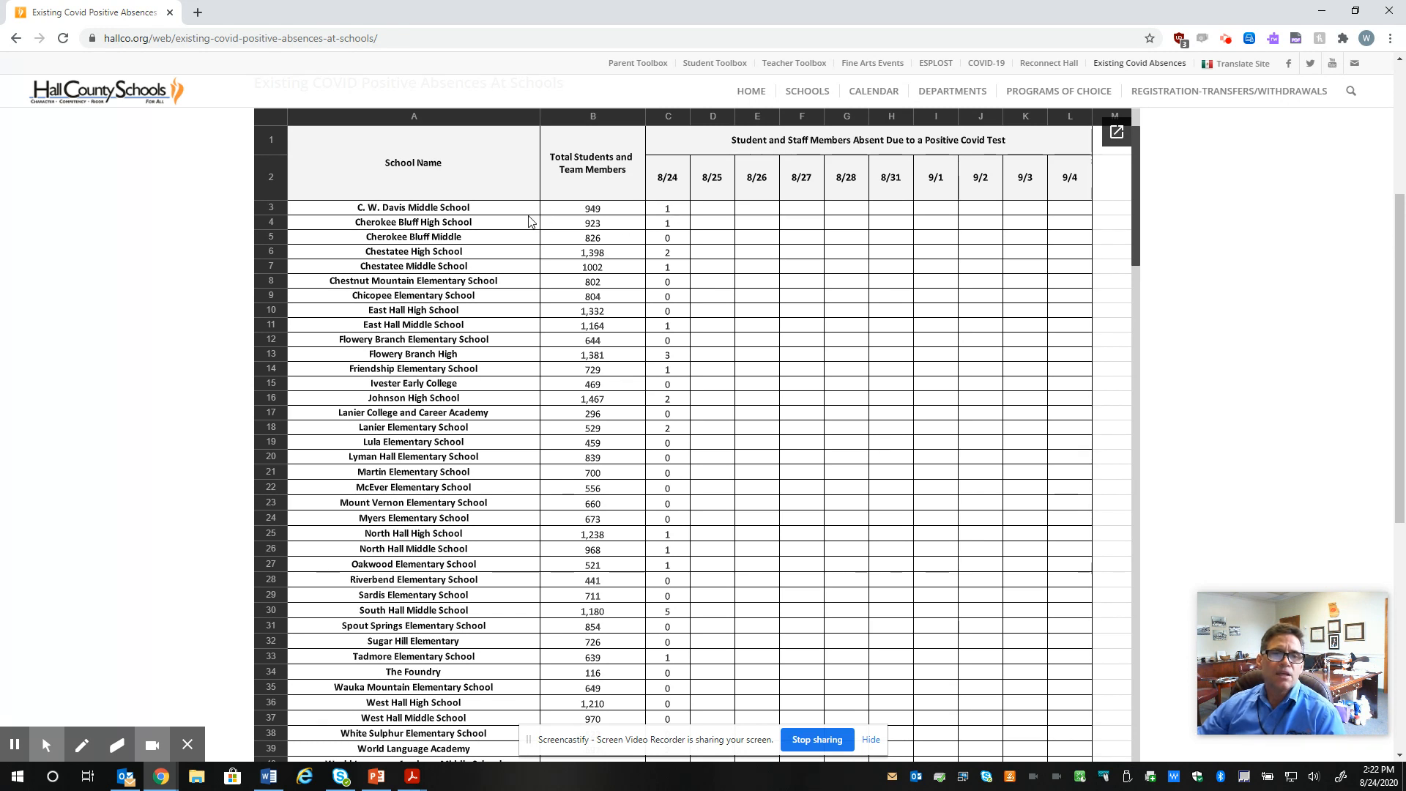
mouse_move(627, 255)
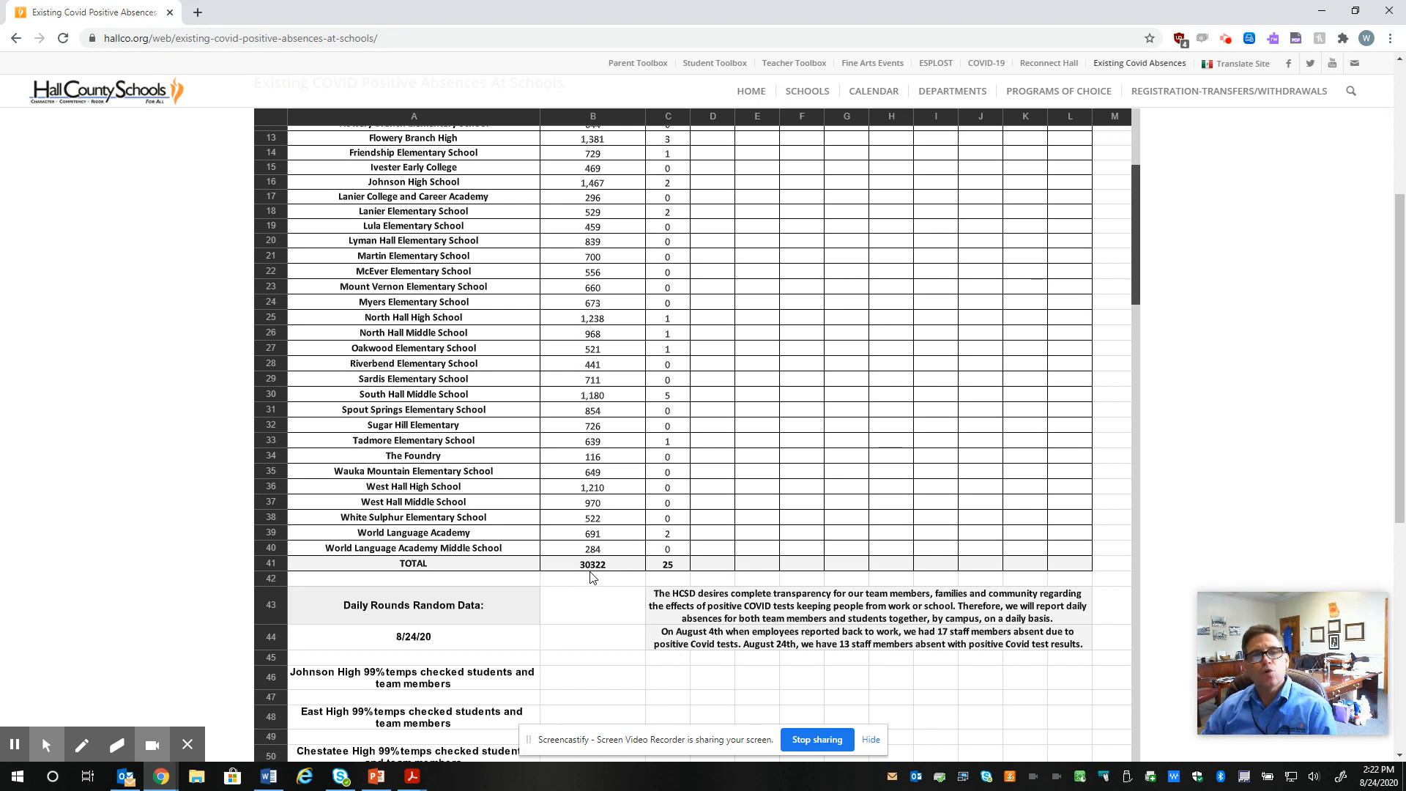
mouse_move(670, 562)
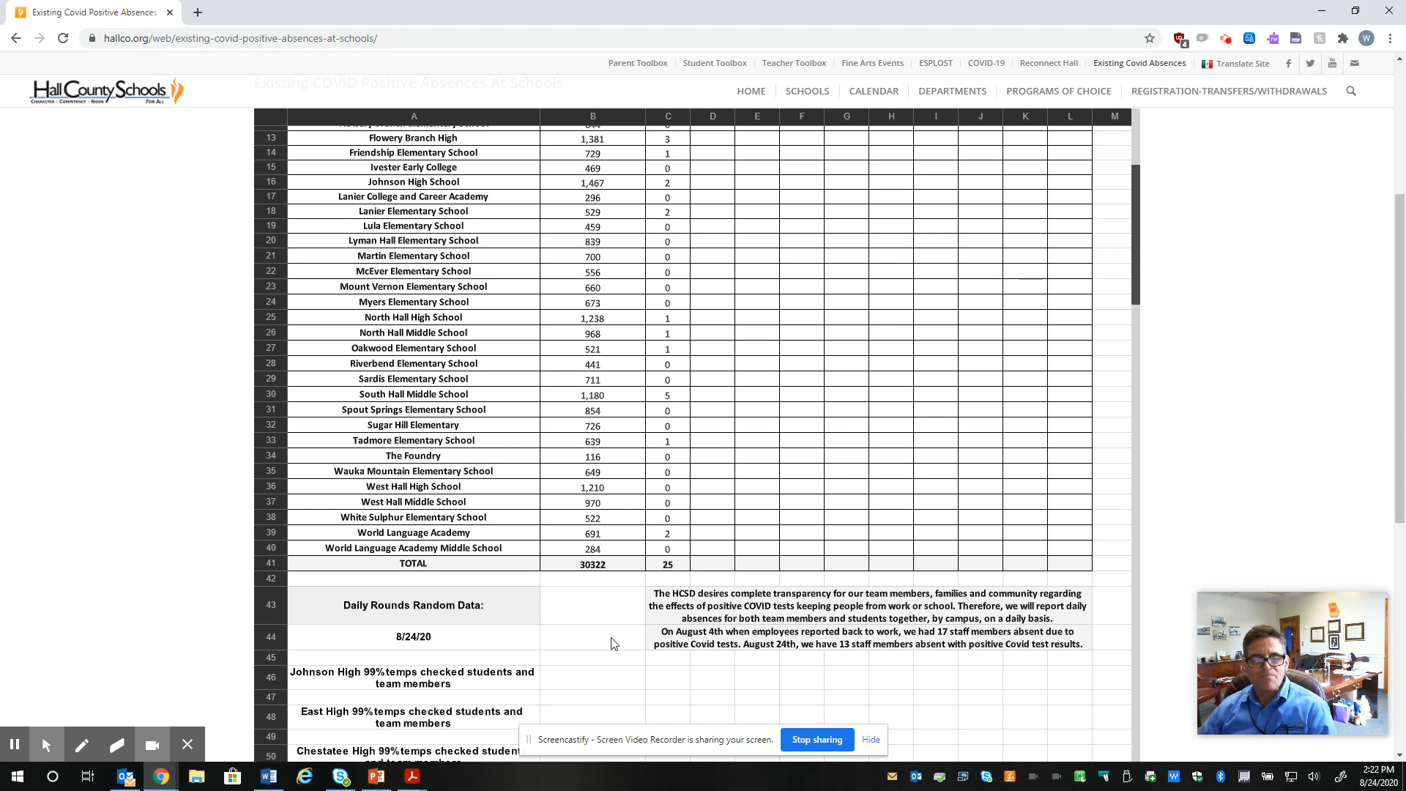
mouse_move(675, 575)
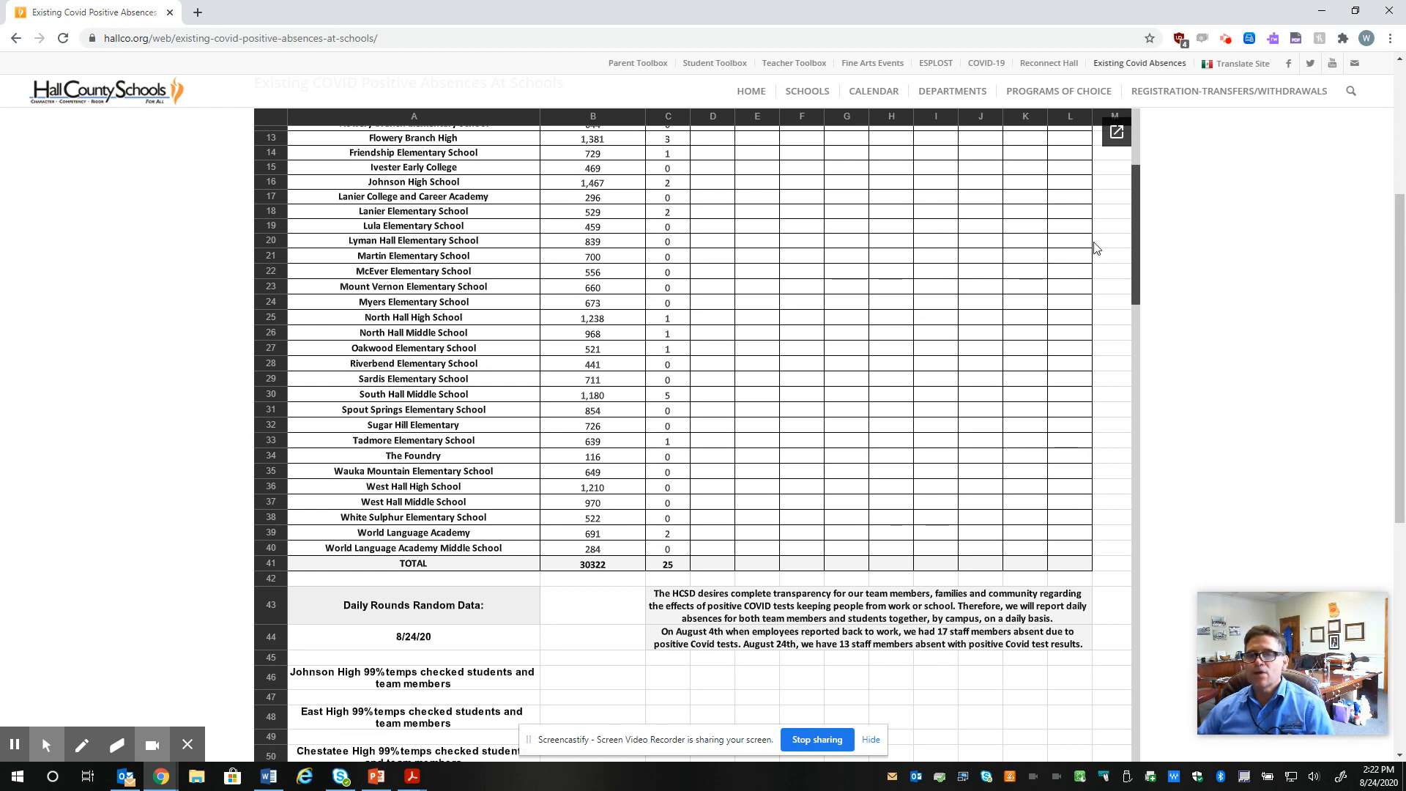
- Scroll the spreadsheet to rows 43–64 with daily rounds data and voluntary random test results
scroll(down, 3)
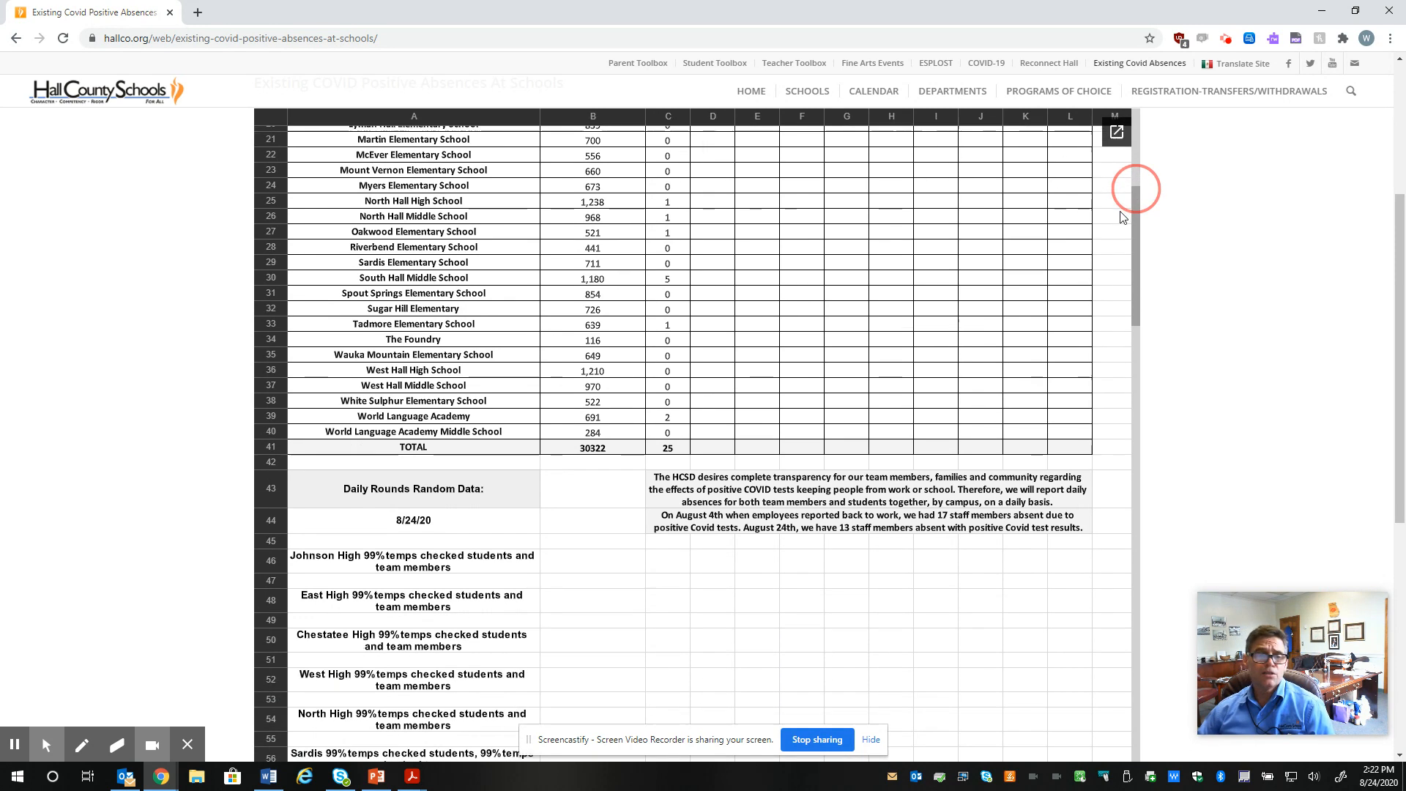
scroll(down, 3)
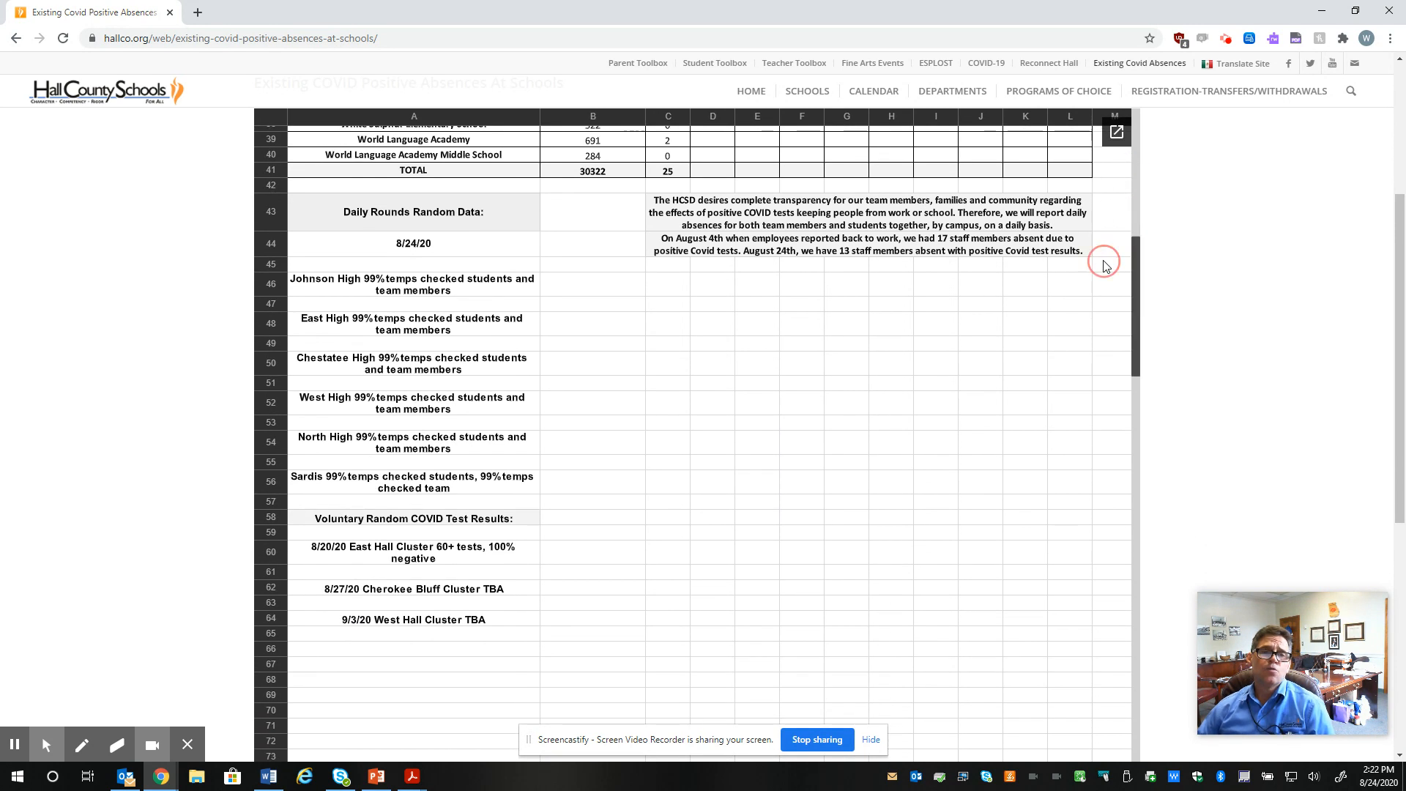
mouse_move(624, 344)
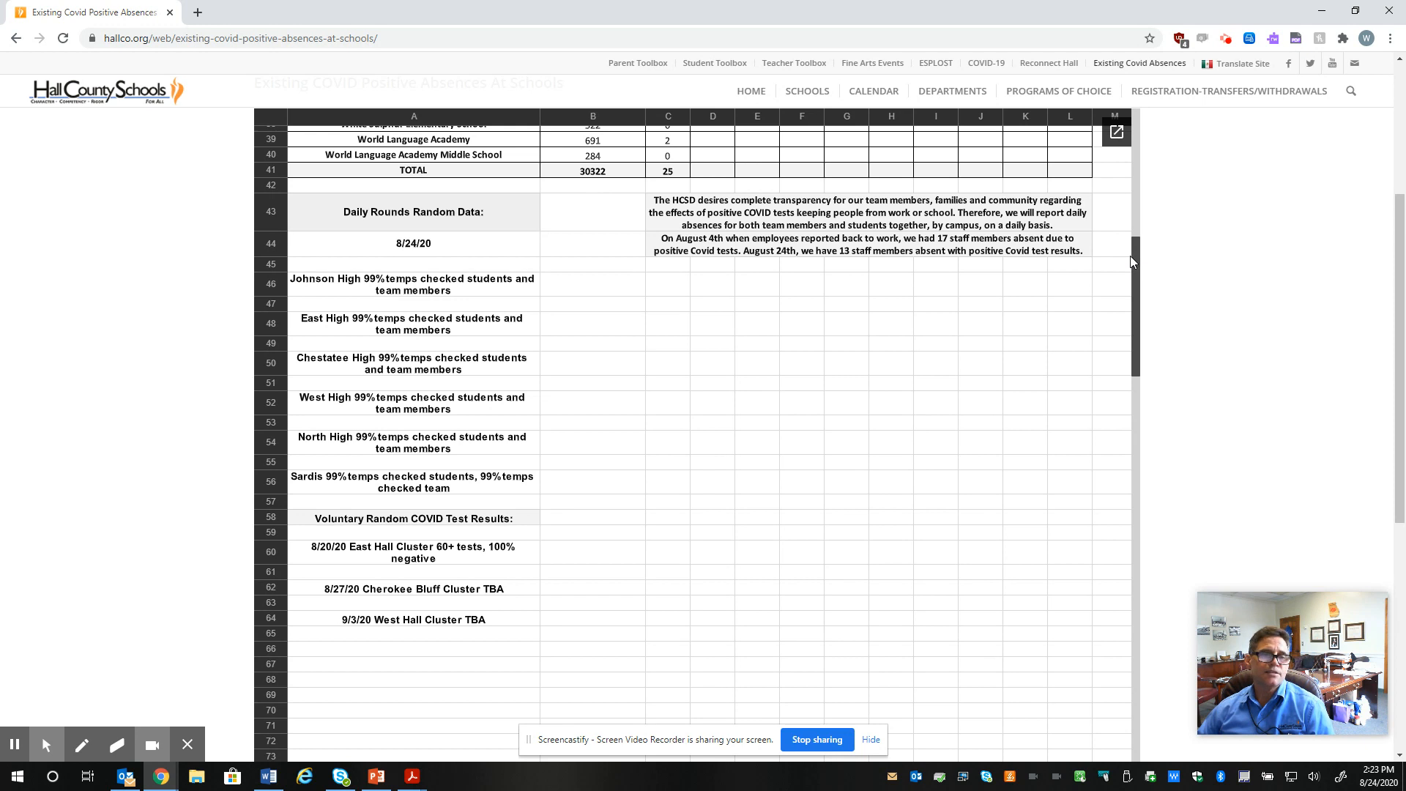
mouse_move(1130, 262)
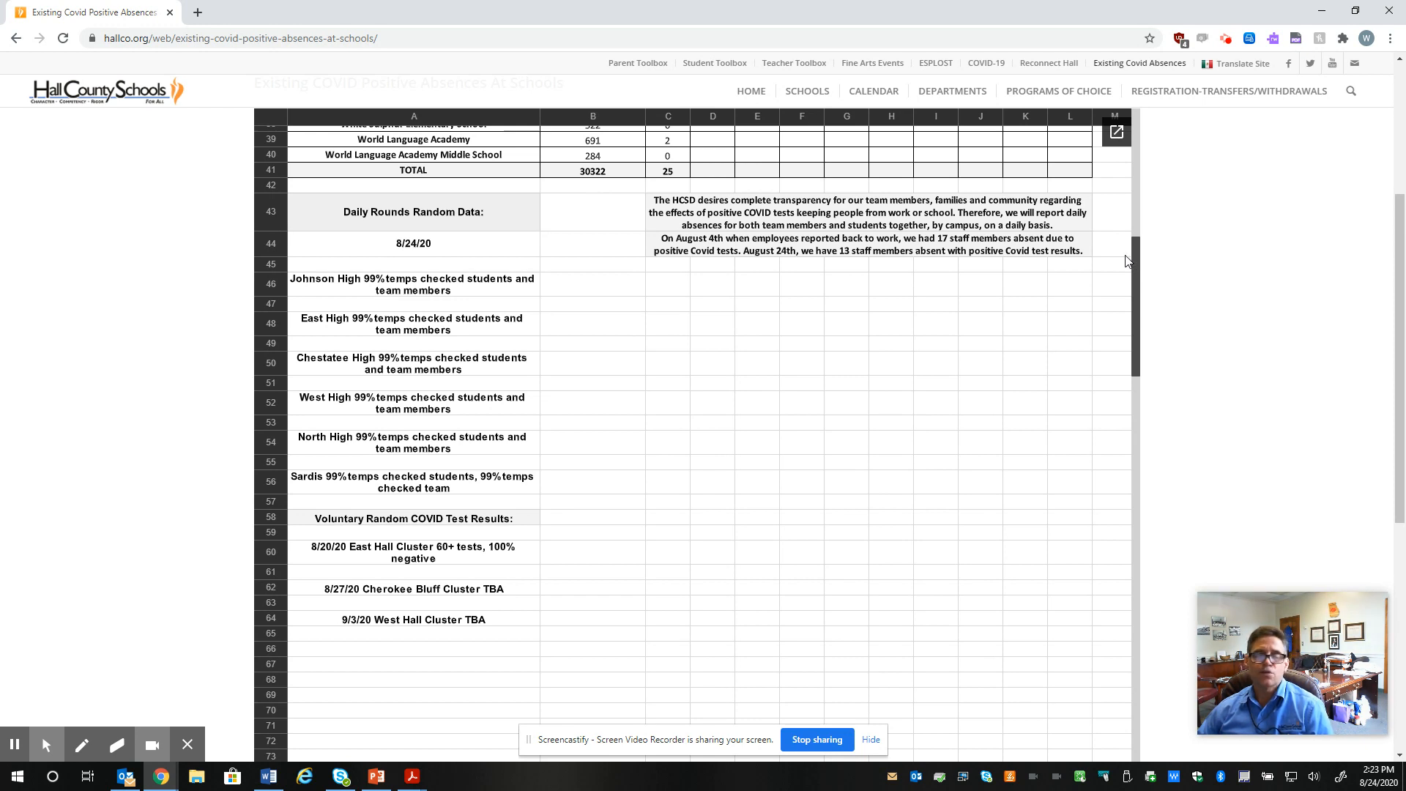
mouse_move(1142, 261)
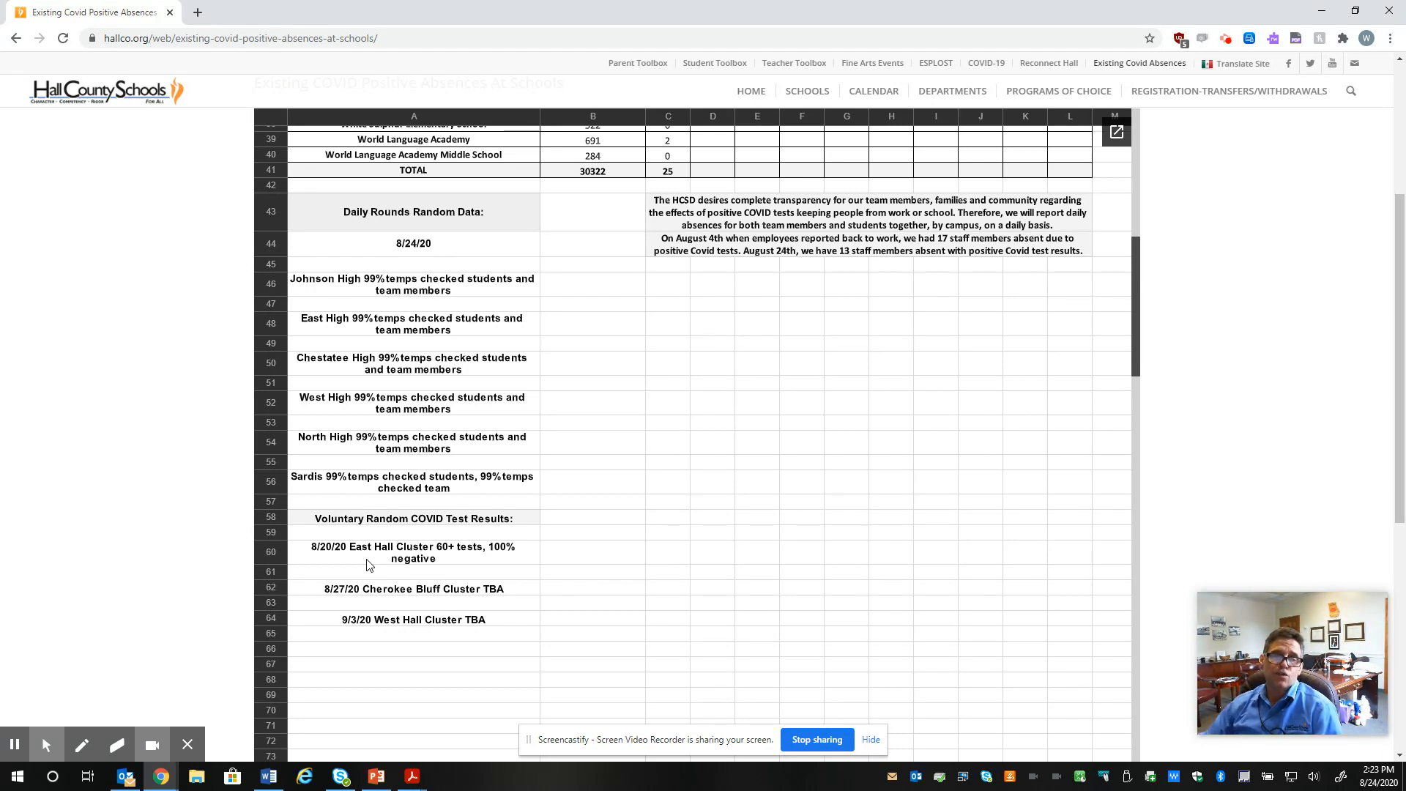
mouse_move(390, 563)
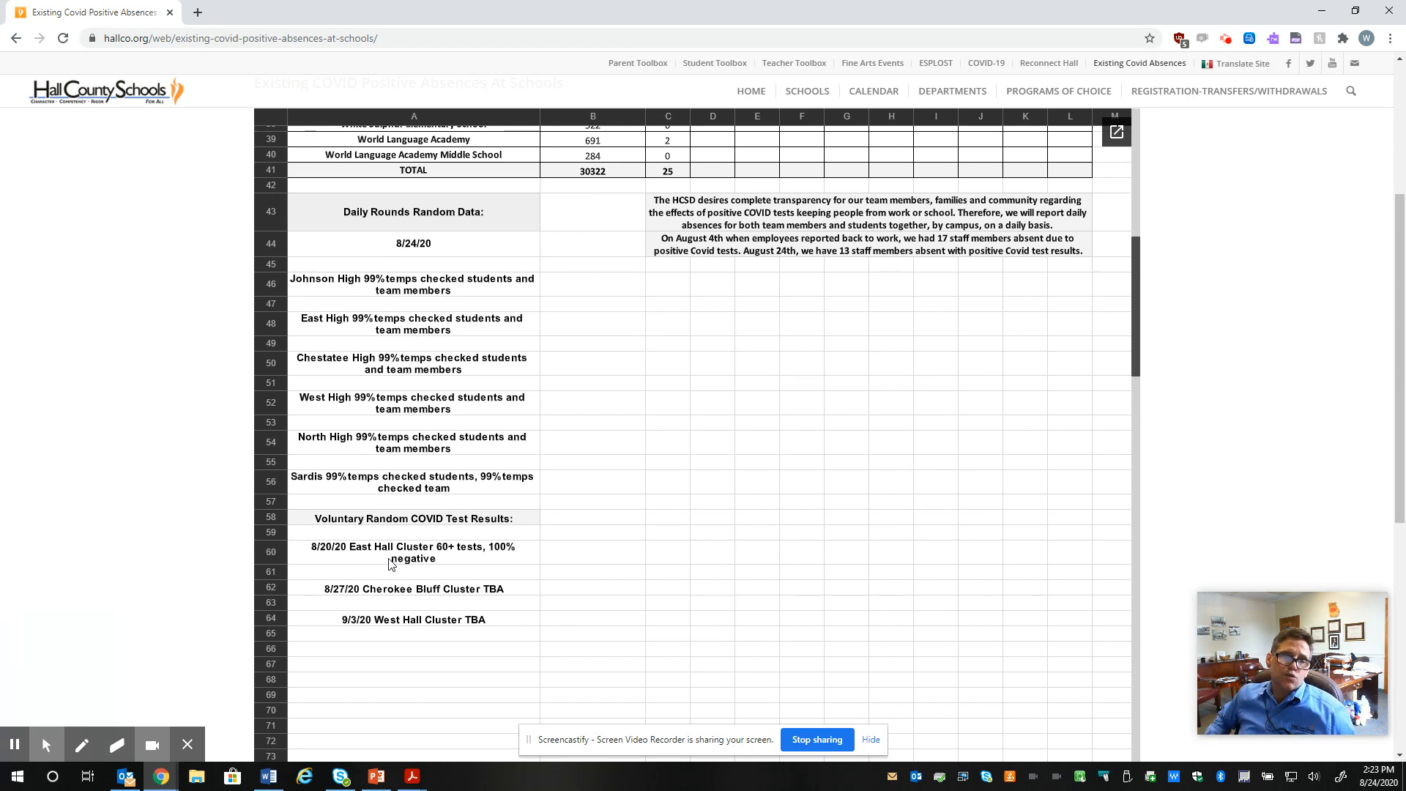
mouse_move(331, 485)
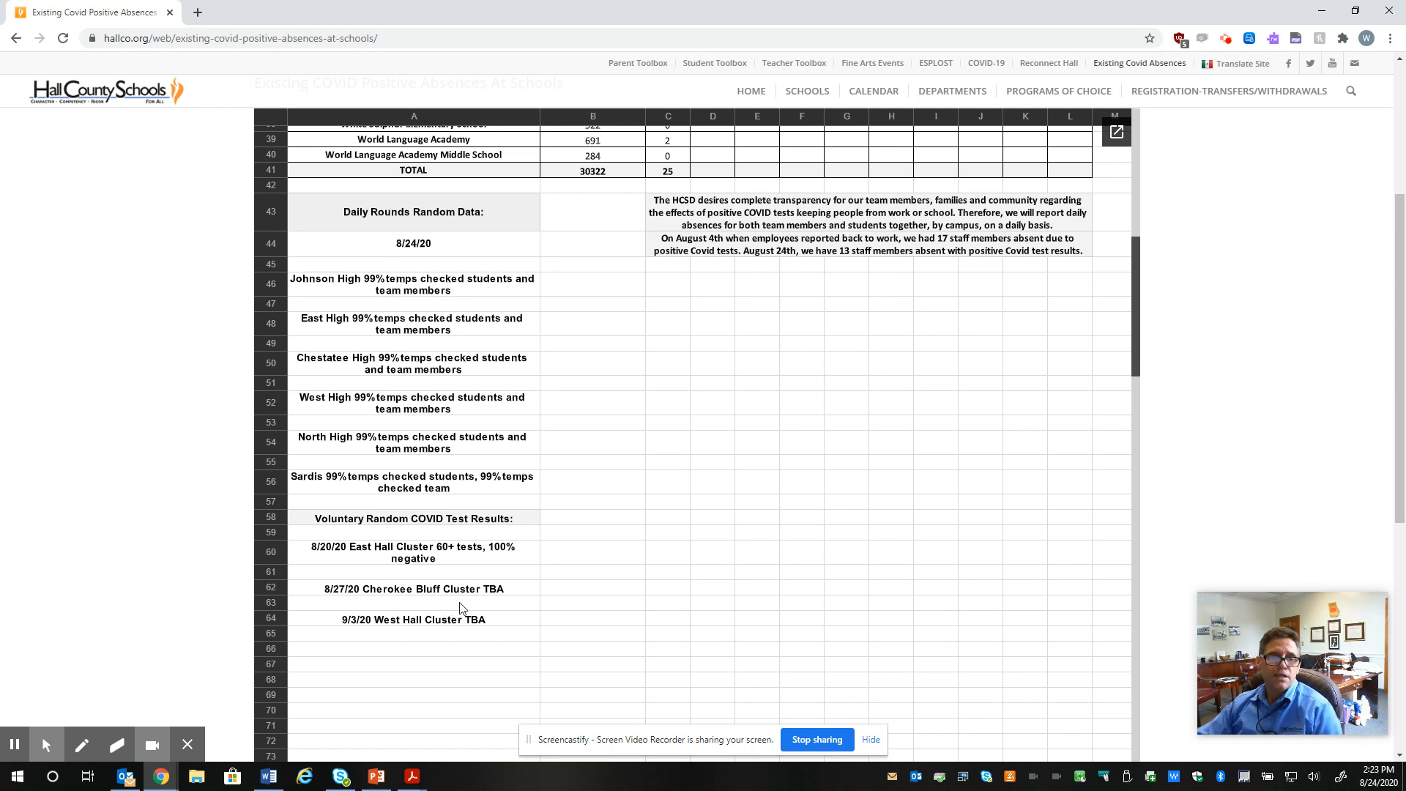
mouse_move(415, 606)
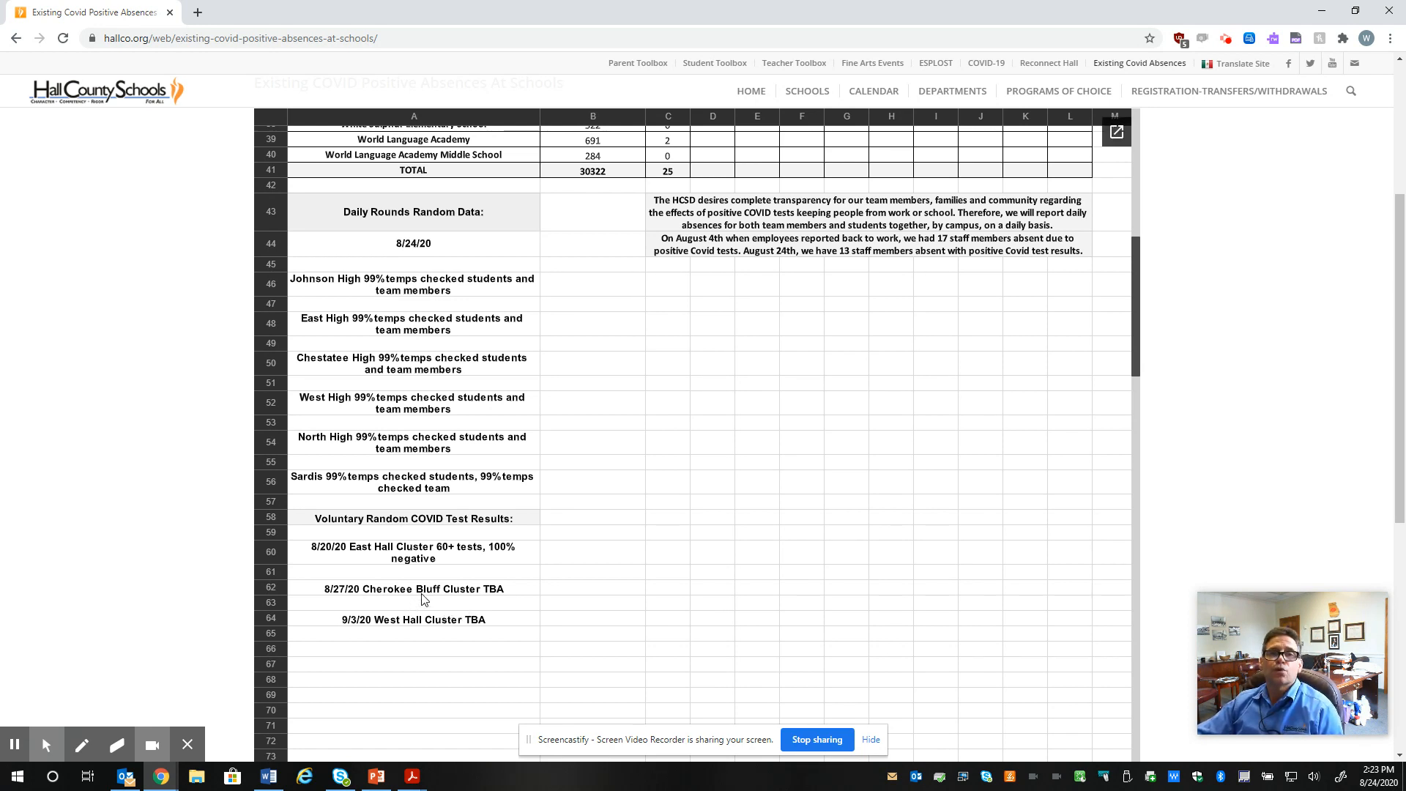
mouse_move(416, 603)
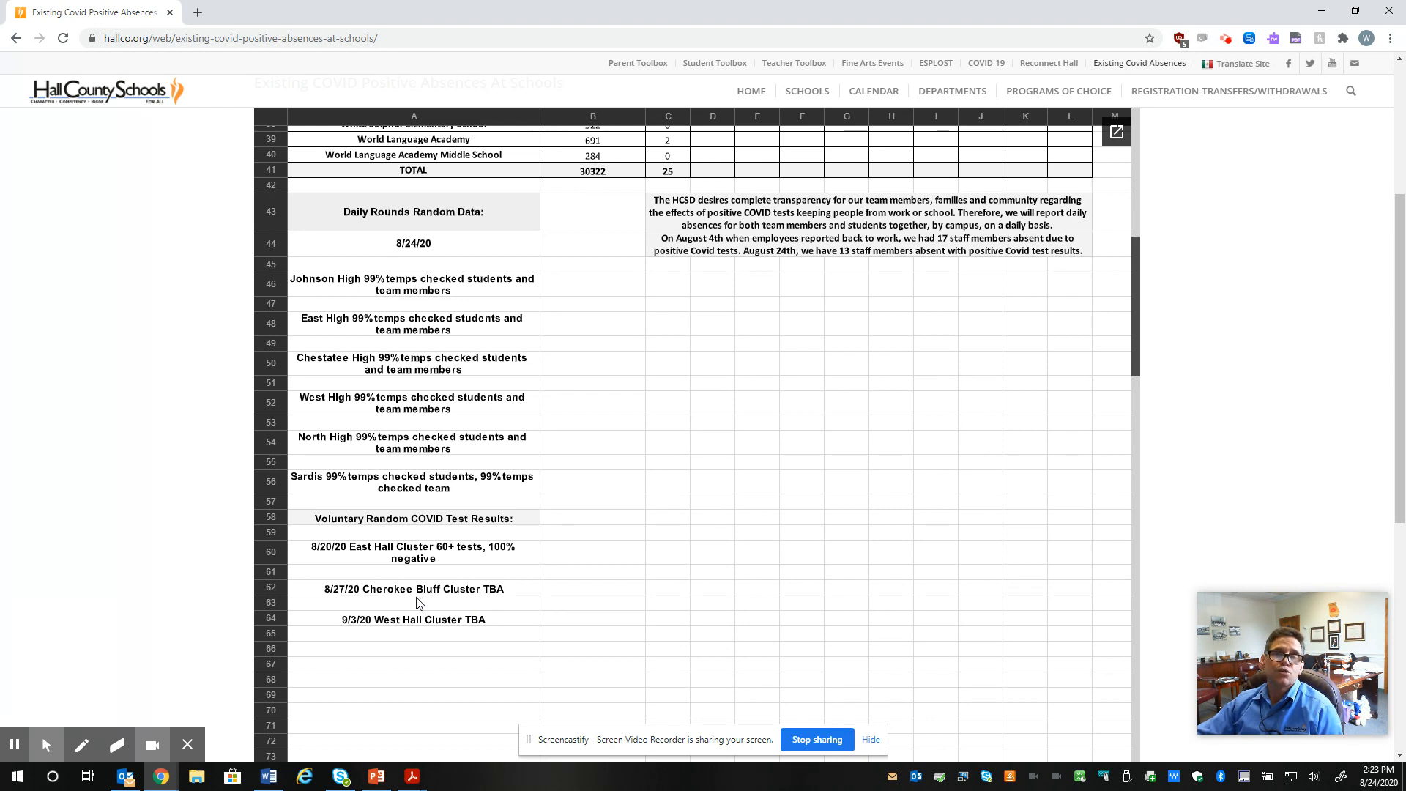
mouse_move(406, 625)
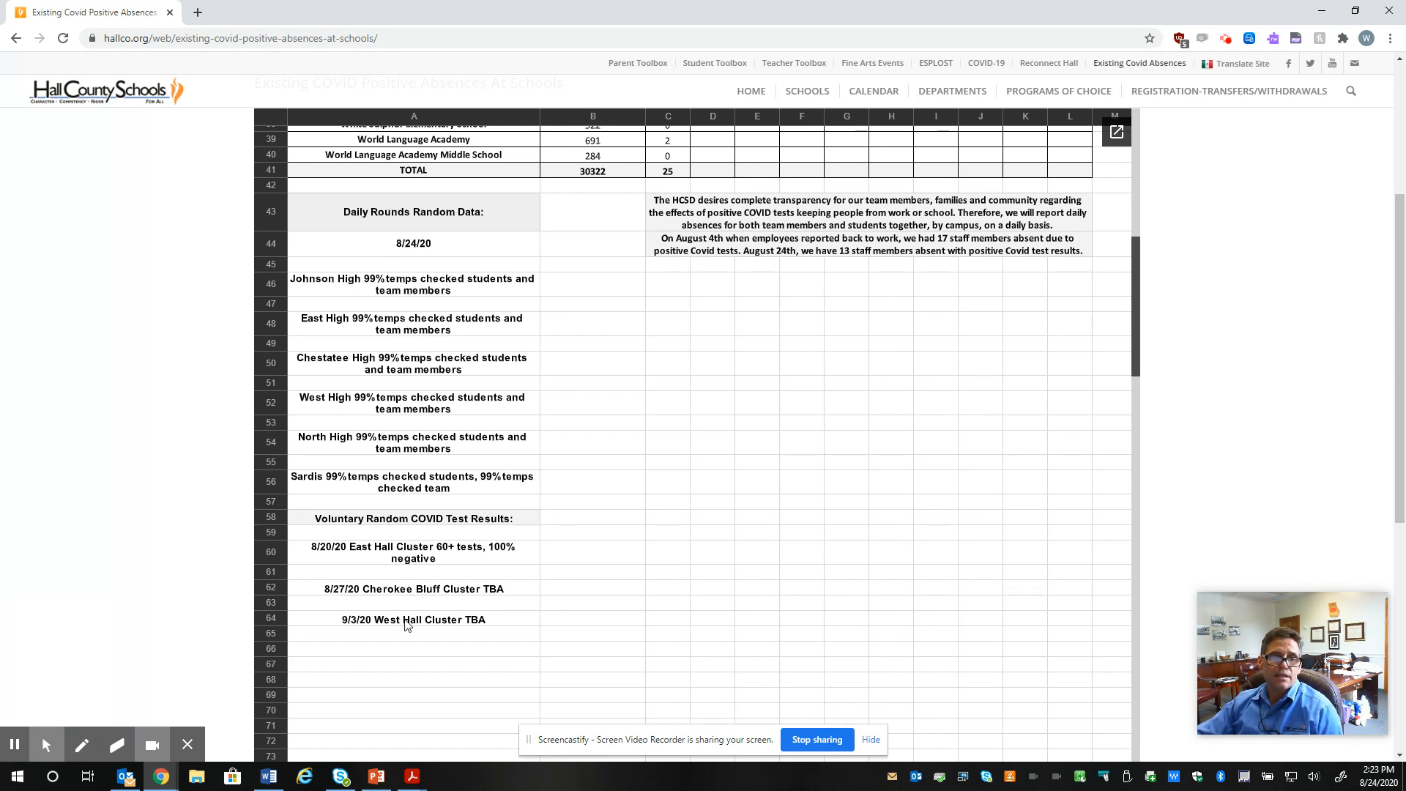
mouse_move(424, 619)
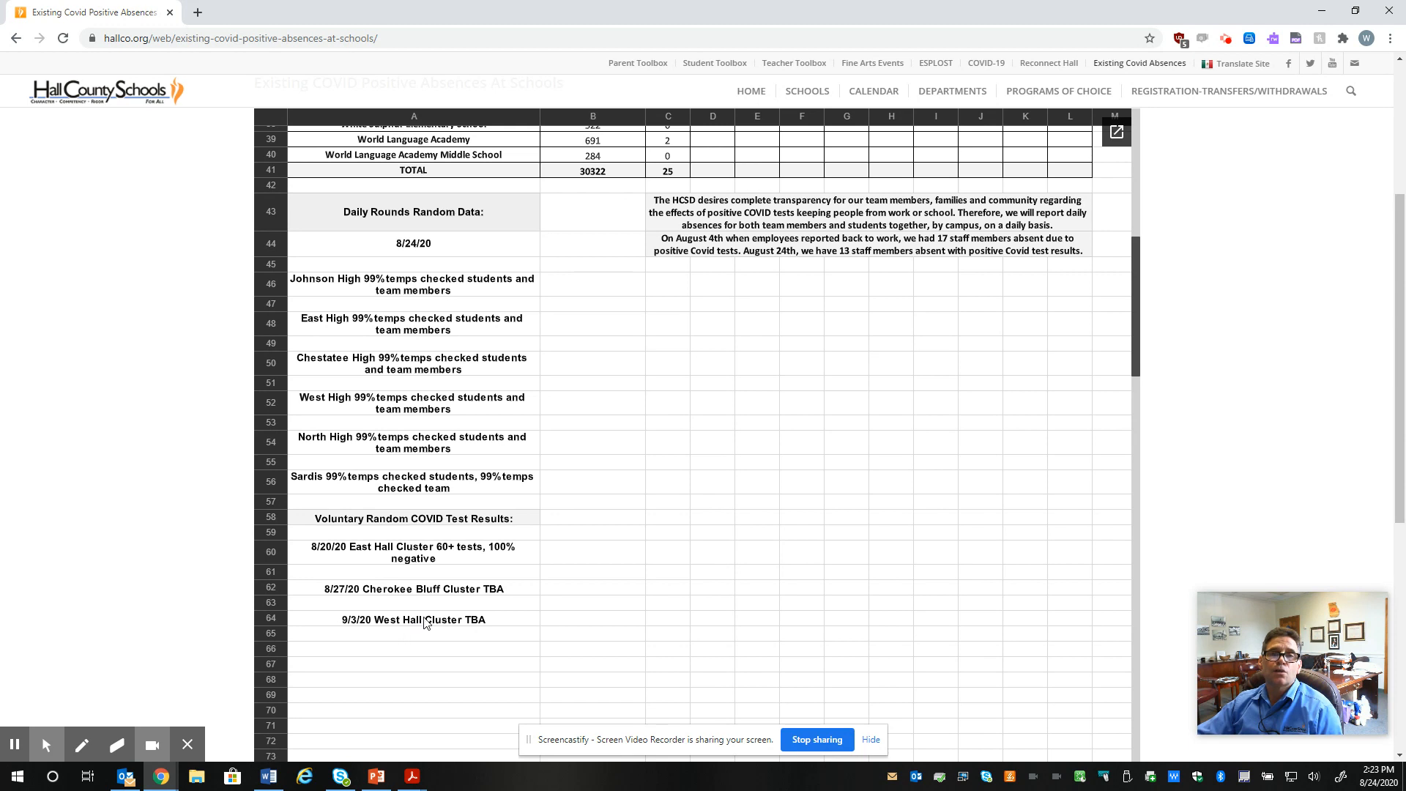
mouse_move(570, 599)
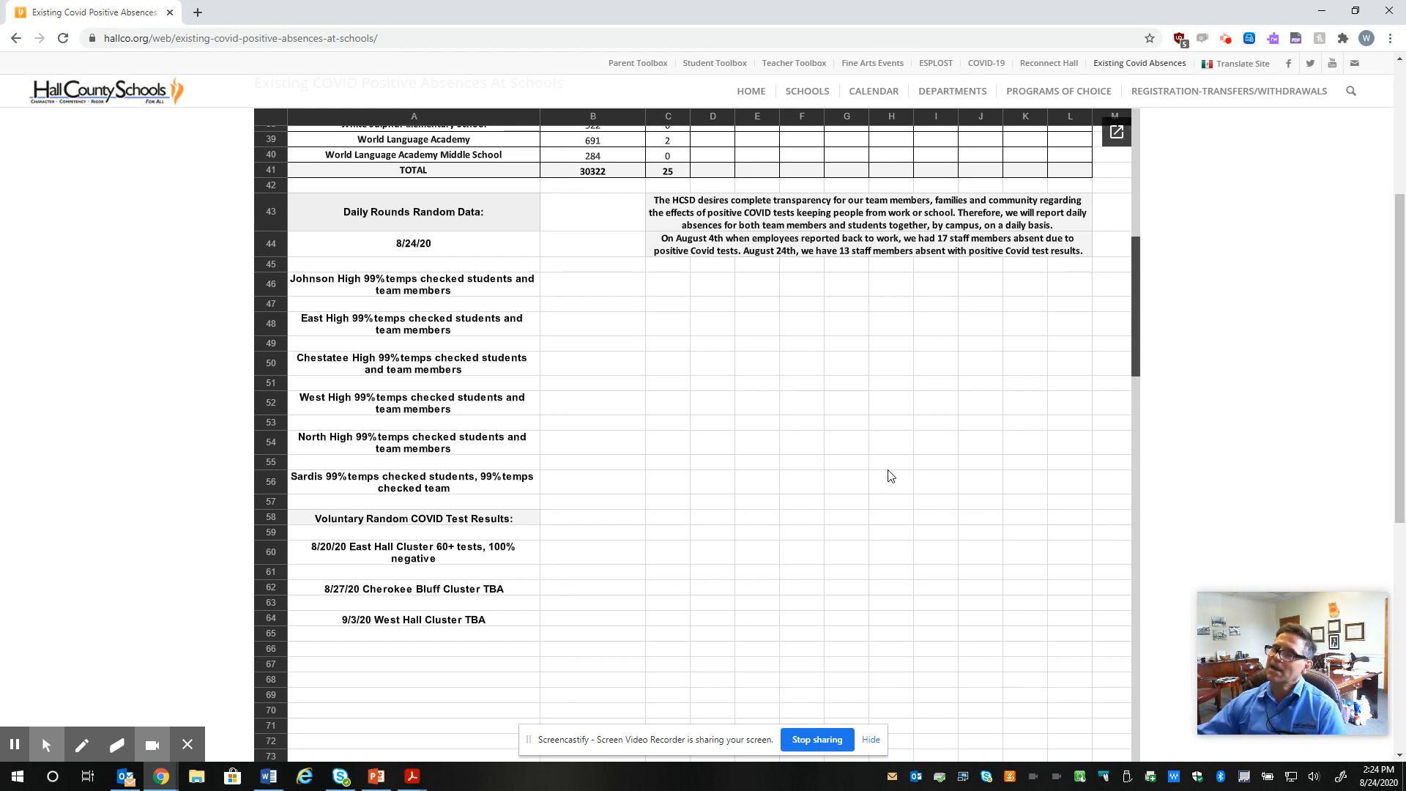
mouse_move(876, 540)
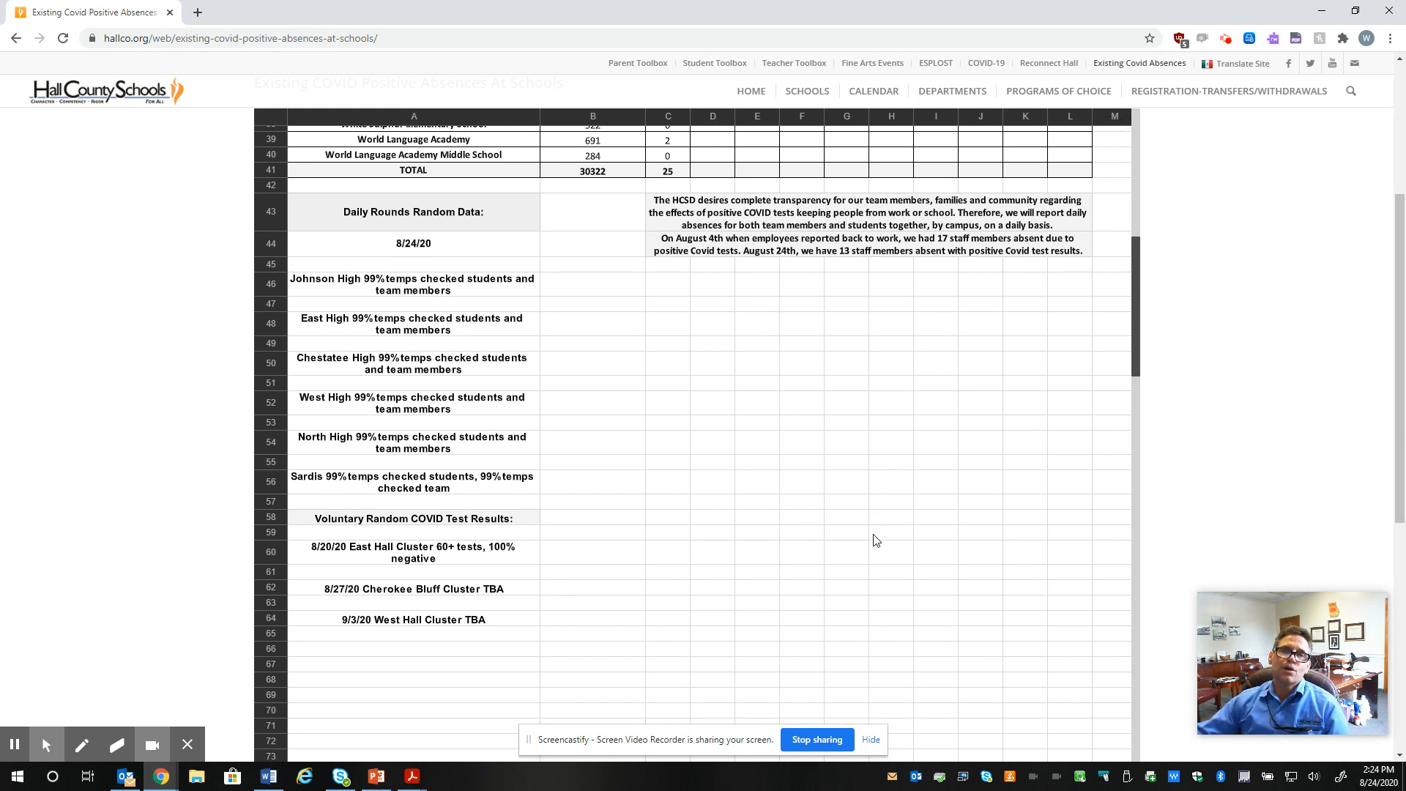
mouse_move(808, 579)
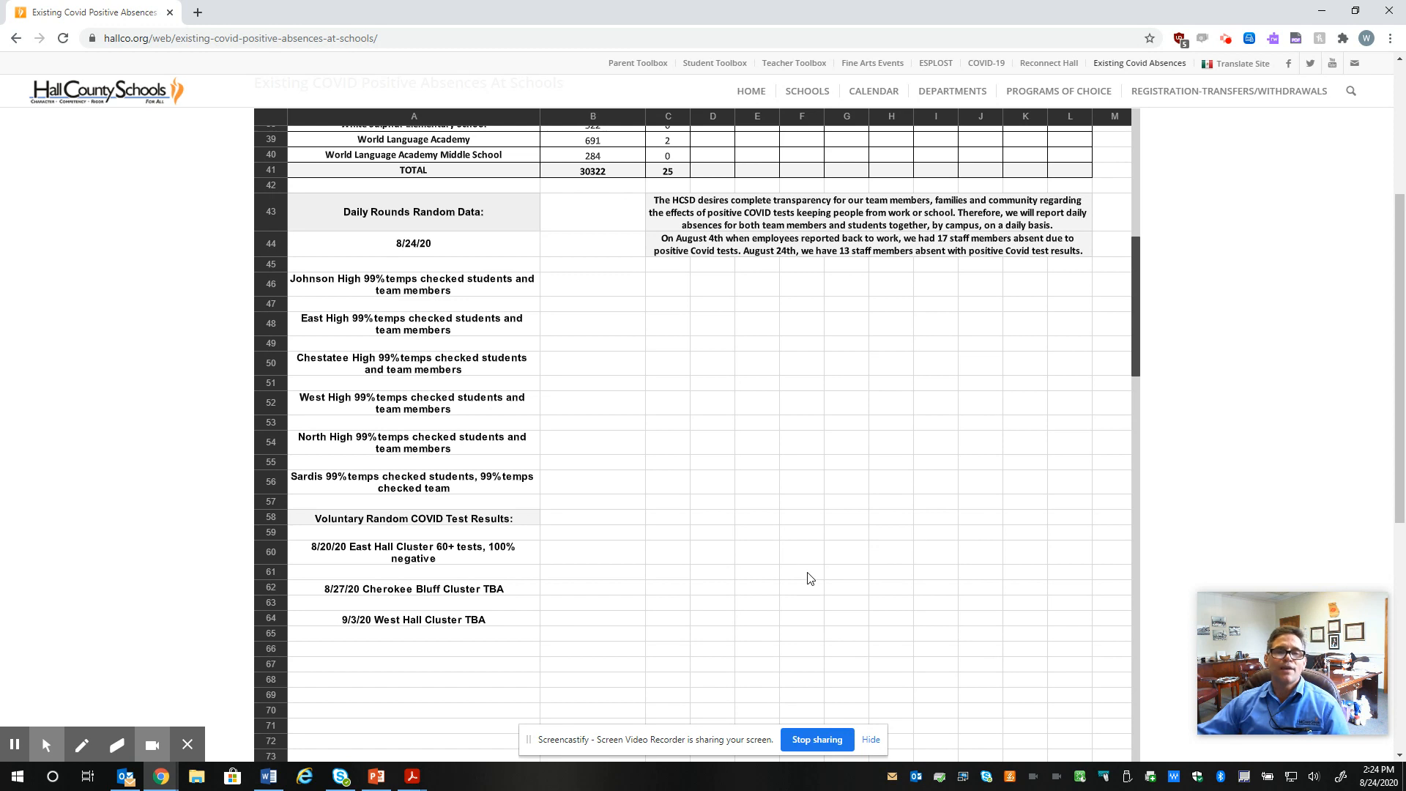
mouse_move(839, 572)
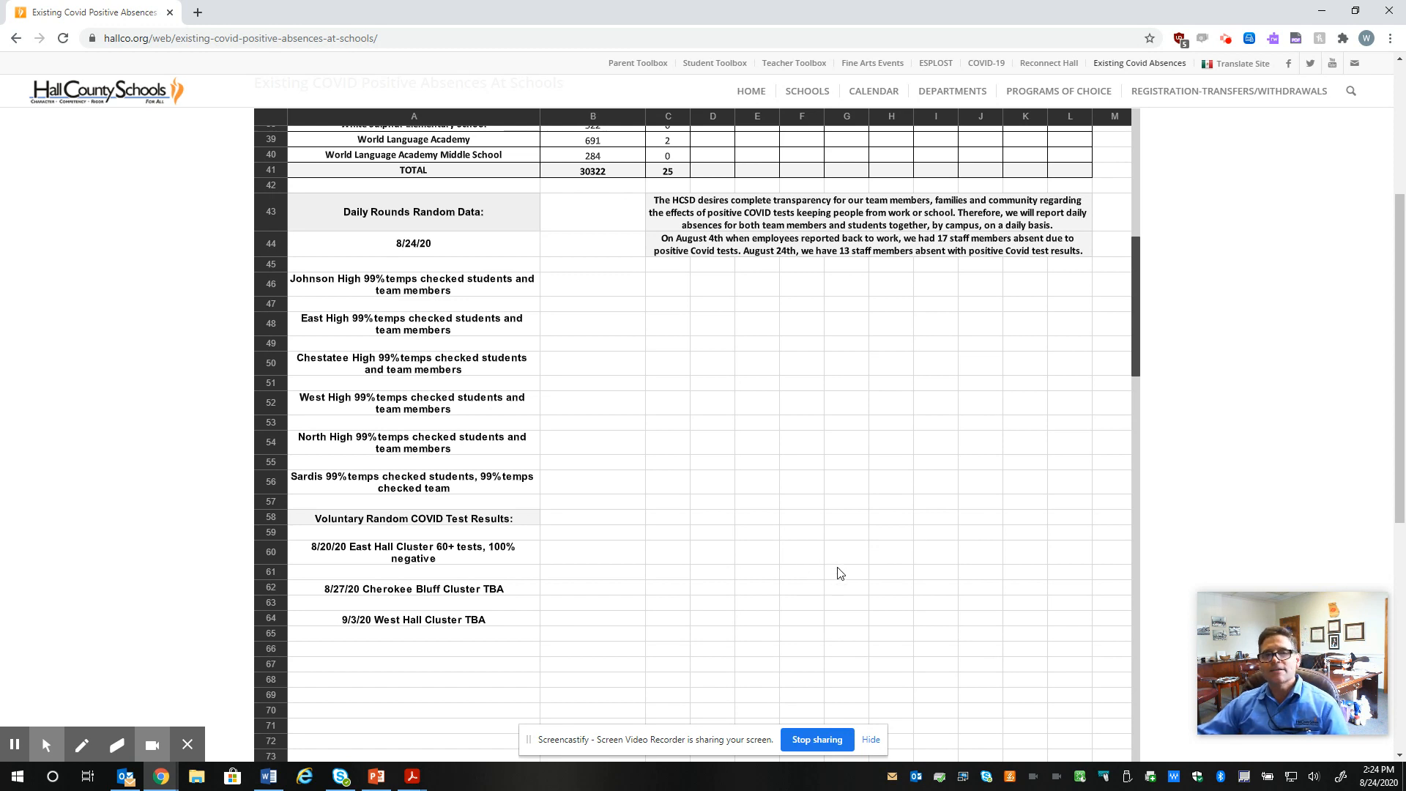
mouse_move(818, 611)
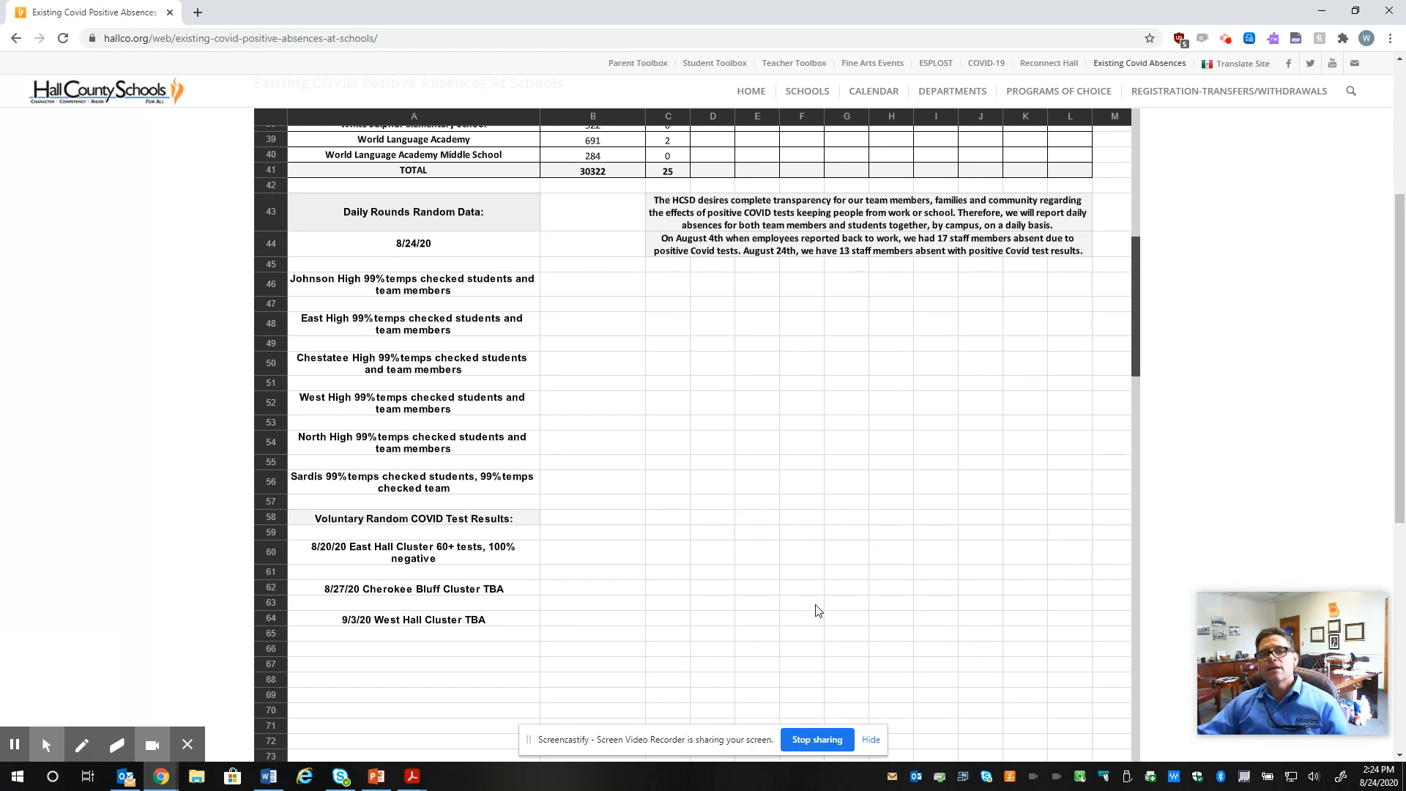
mouse_move(894, 595)
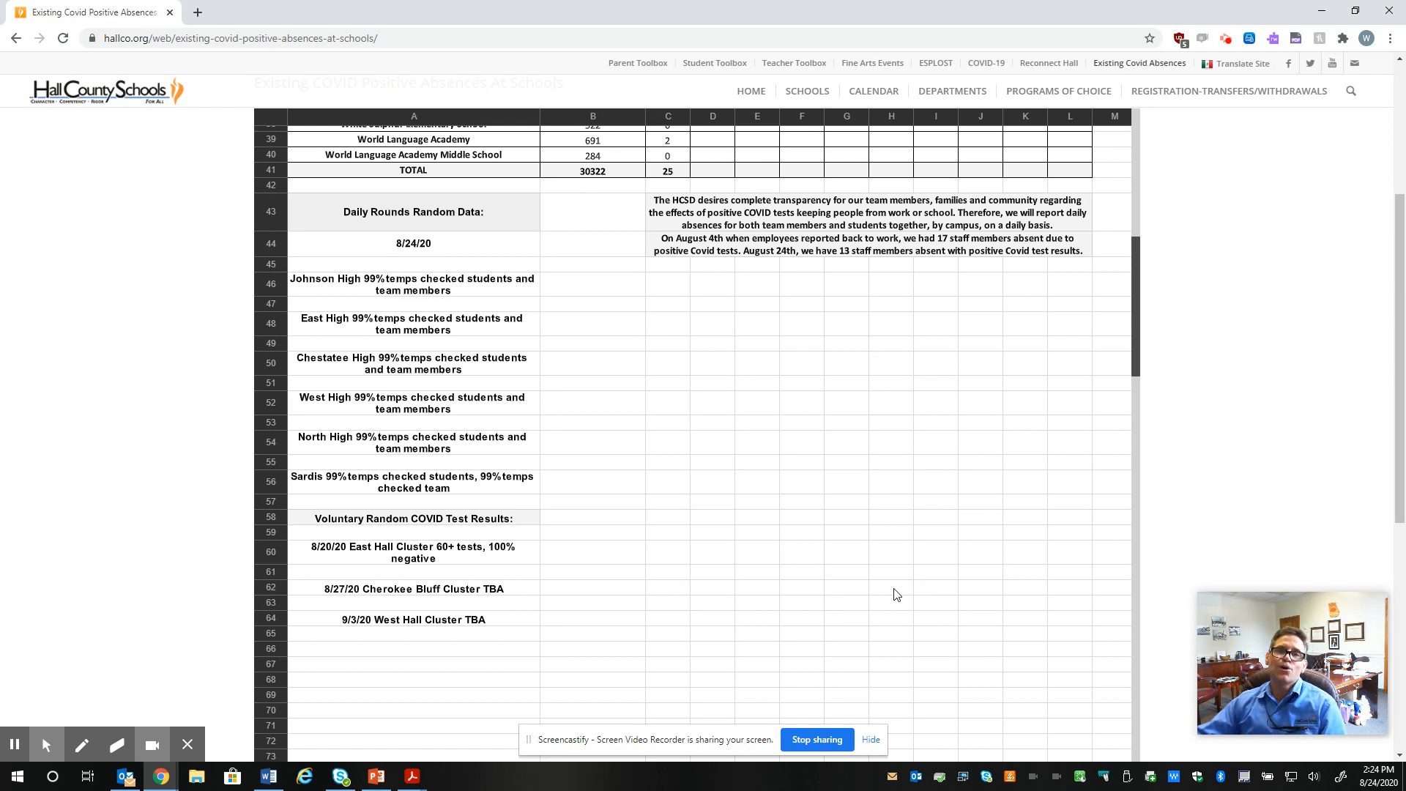